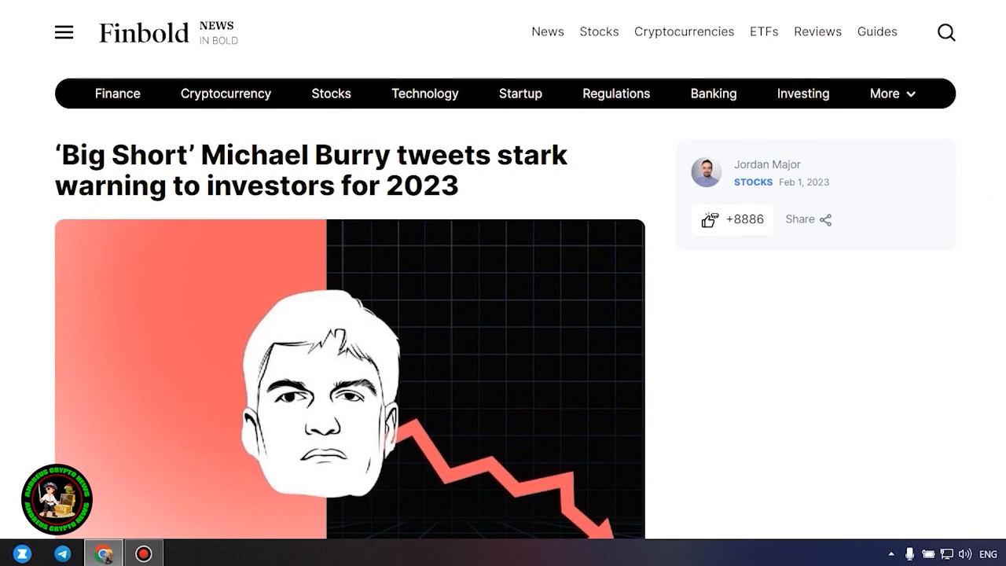
Step: Scroll through the article and select its closing paragraphs and disclaimer
scroll(down, 3)
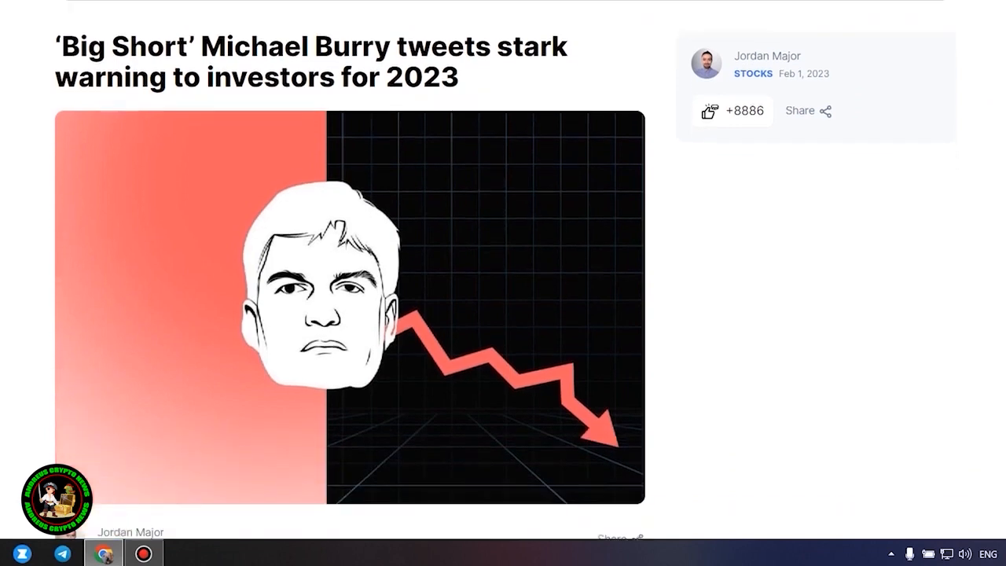
scroll(down, 3)
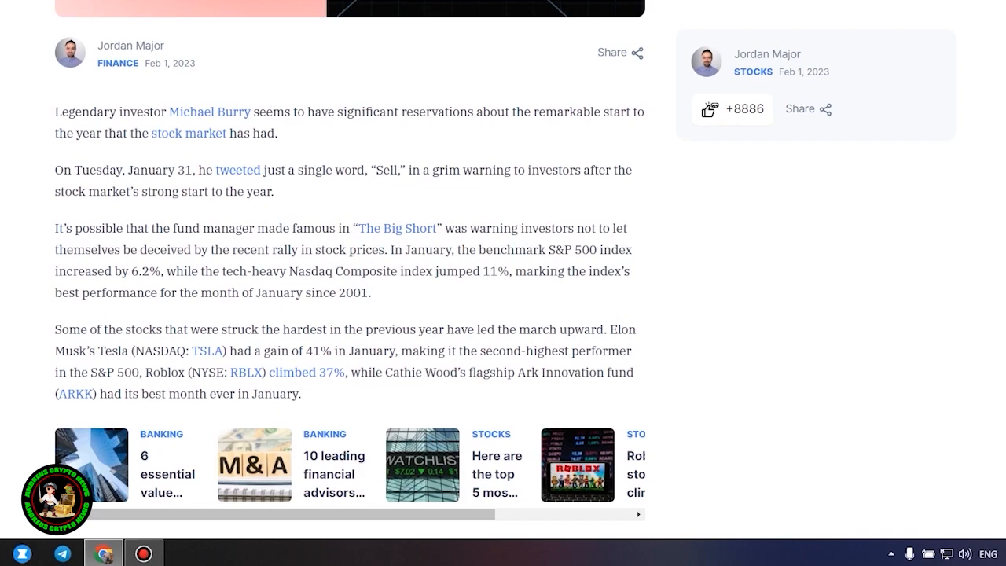
scroll(down, 3)
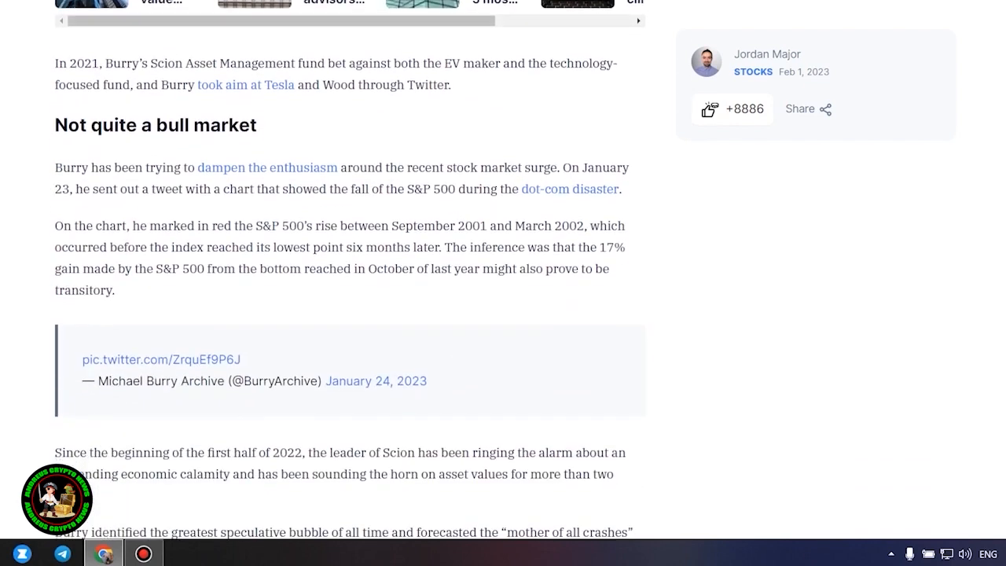
scroll(down, 3)
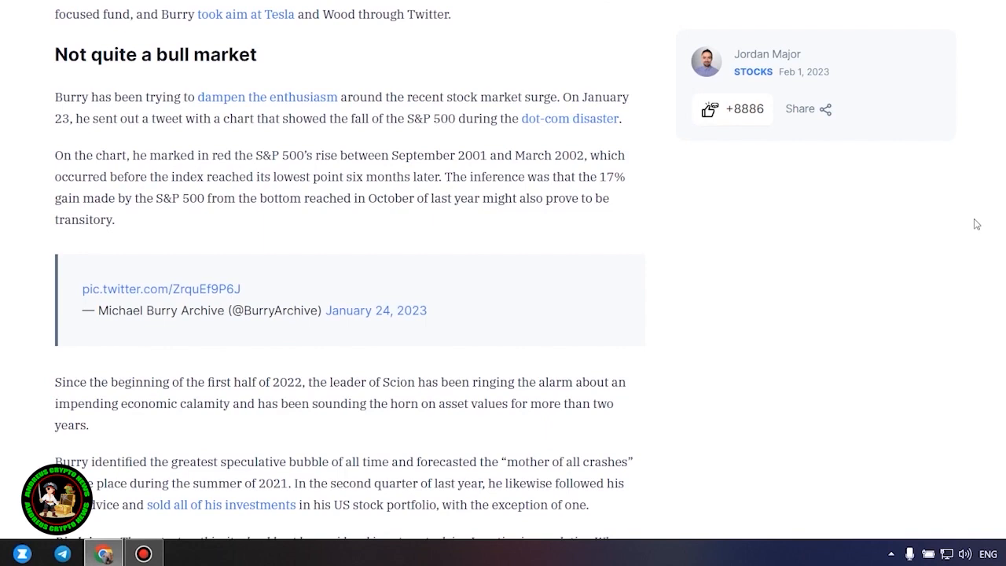
scroll(down, 3)
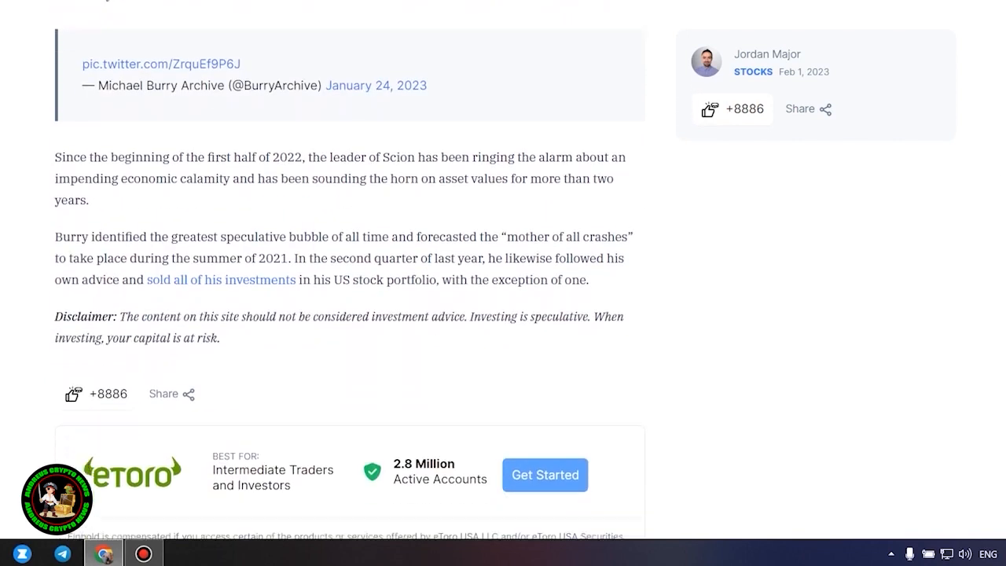
scroll(up, 3)
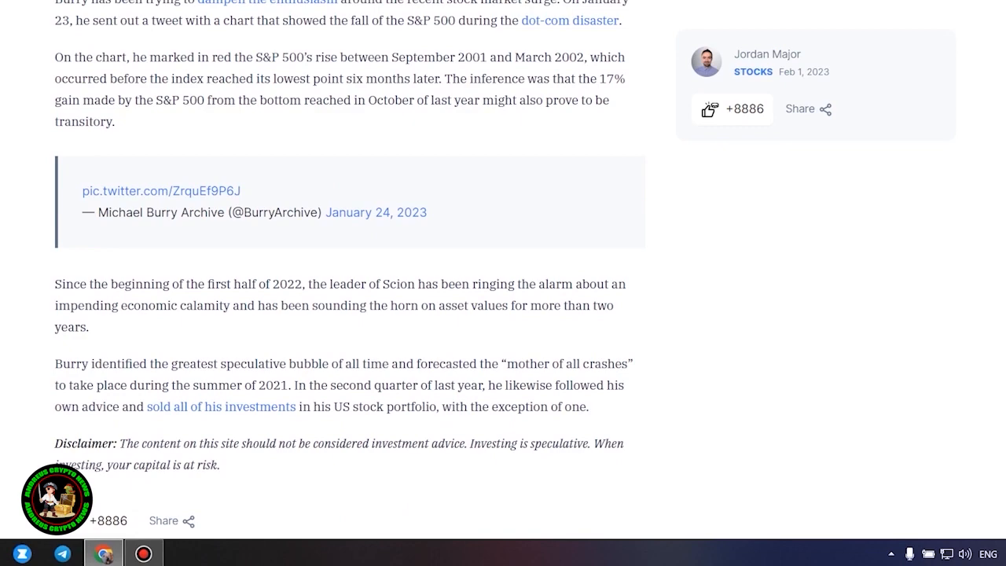
scroll(up, 3)
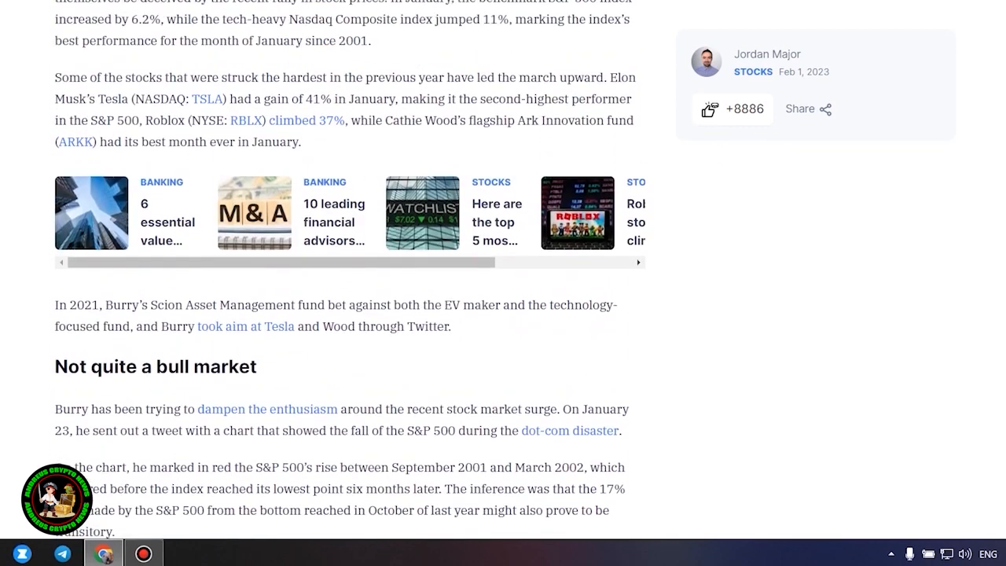
mouse_move(833, 279)
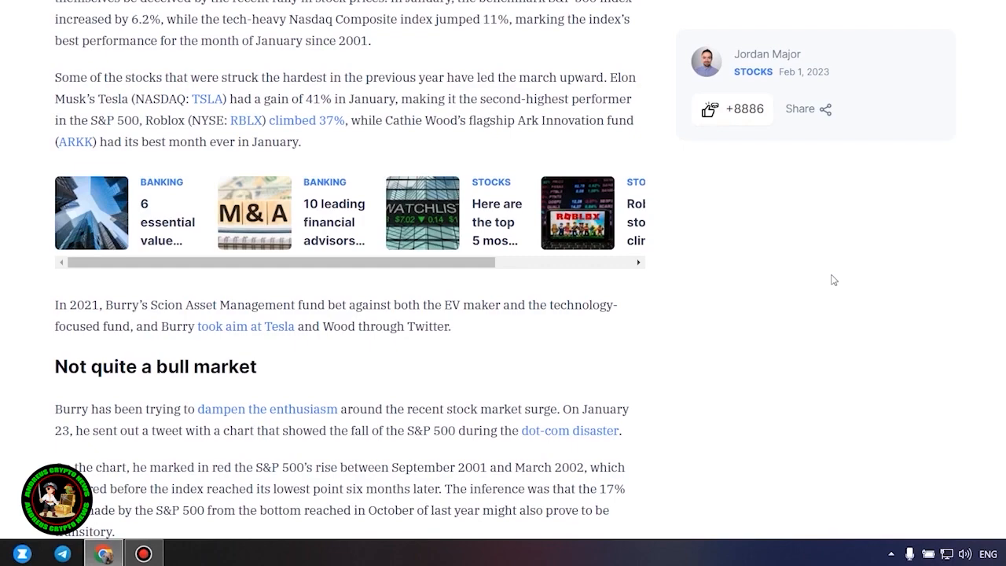
scroll(down, 3)
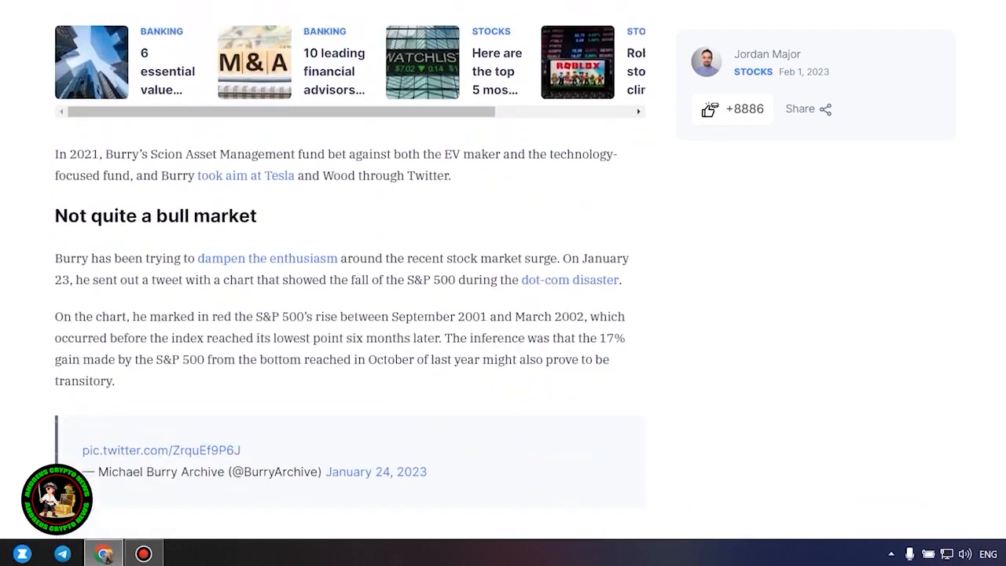
scroll(down, 3)
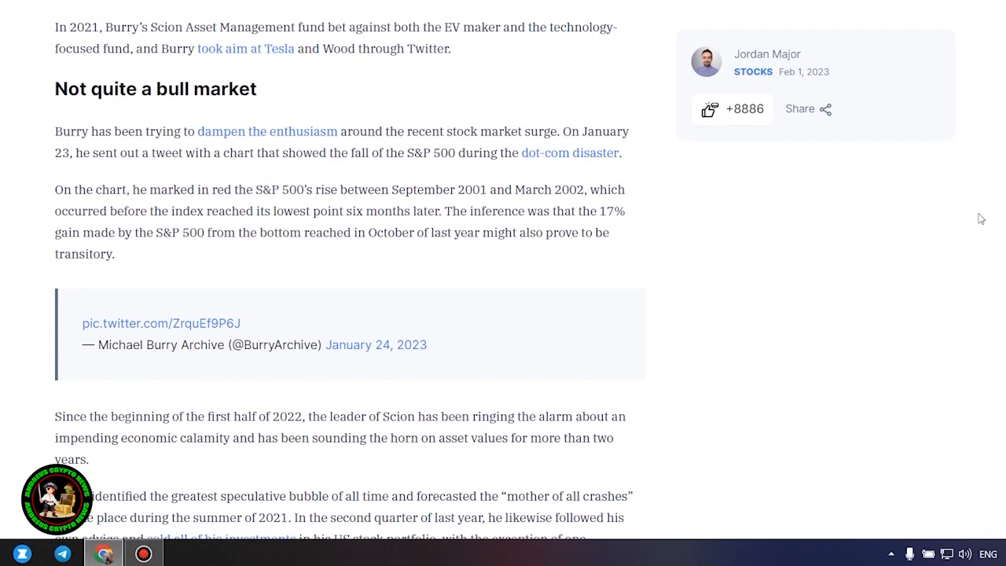
scroll(down, 3)
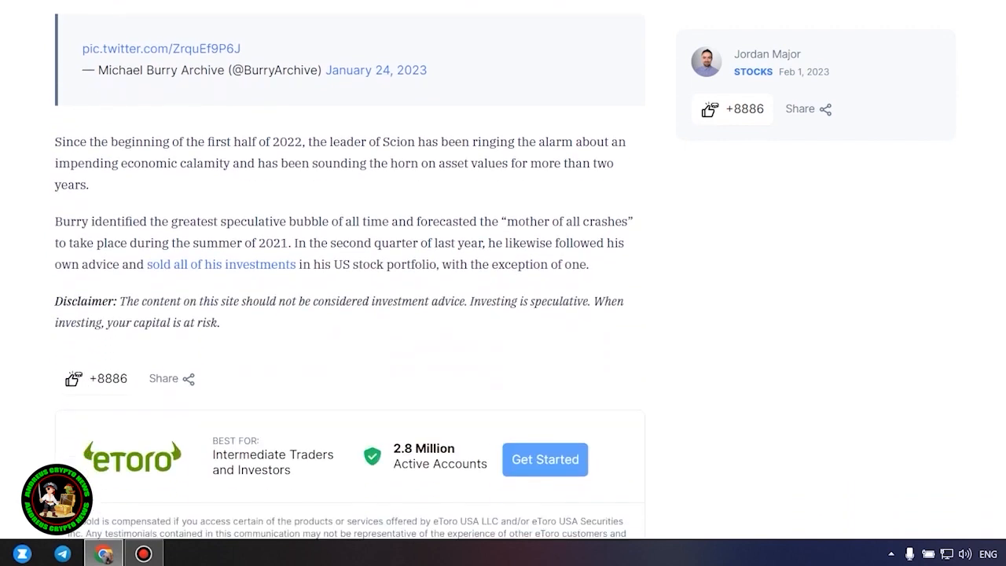
mouse_move(690, 301)
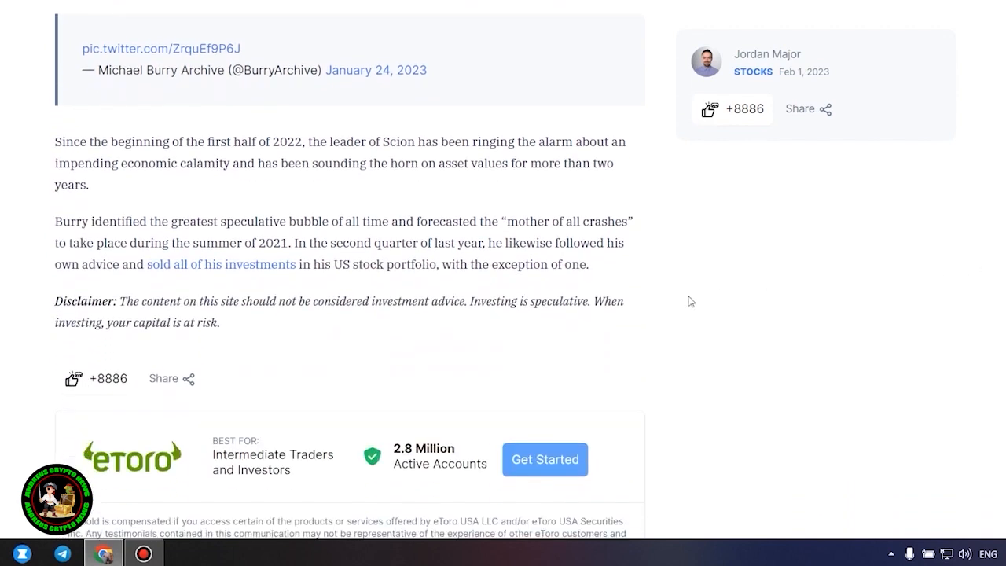
scroll(up, 3)
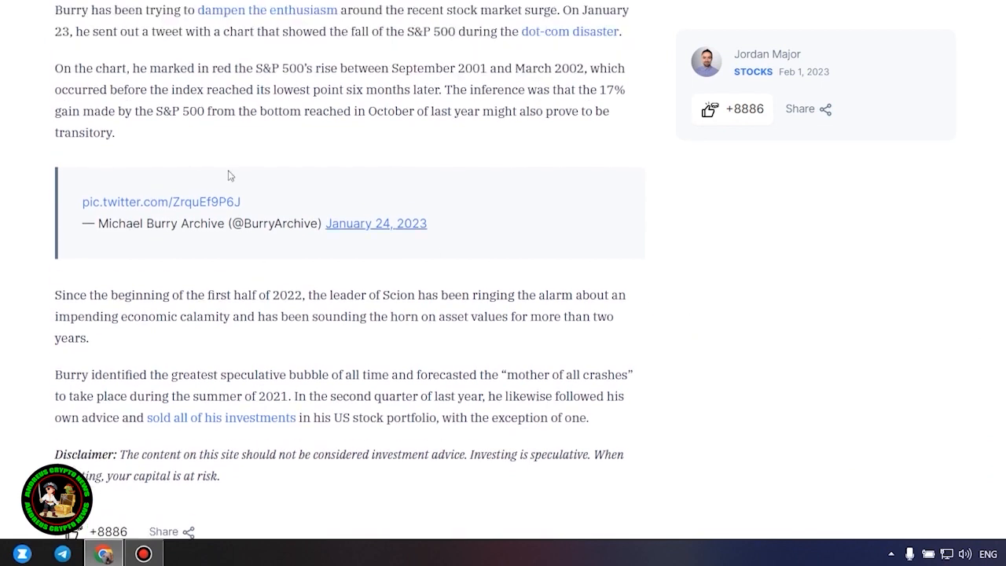
drag(230, 174, 451, 479)
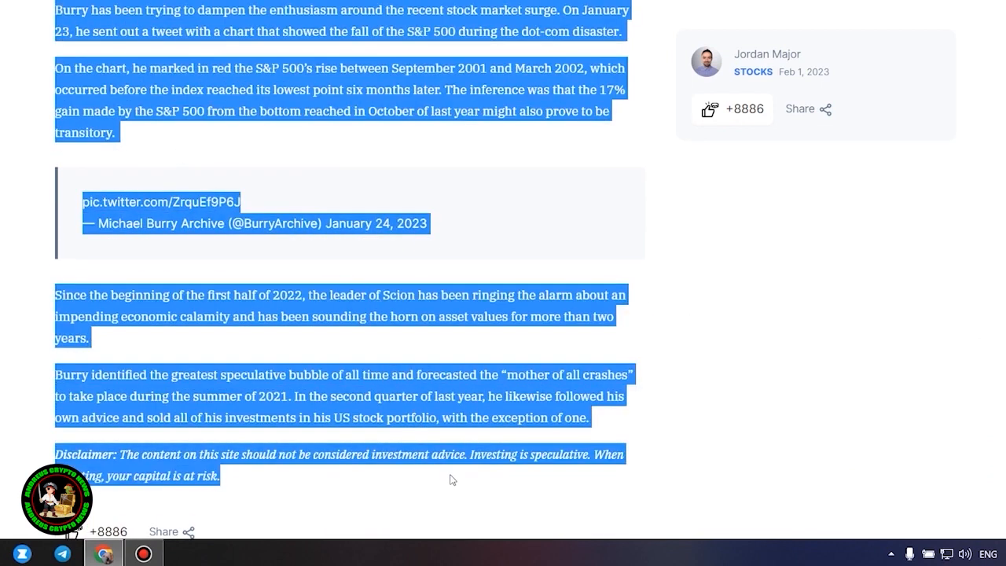
mouse_move(849, 283)
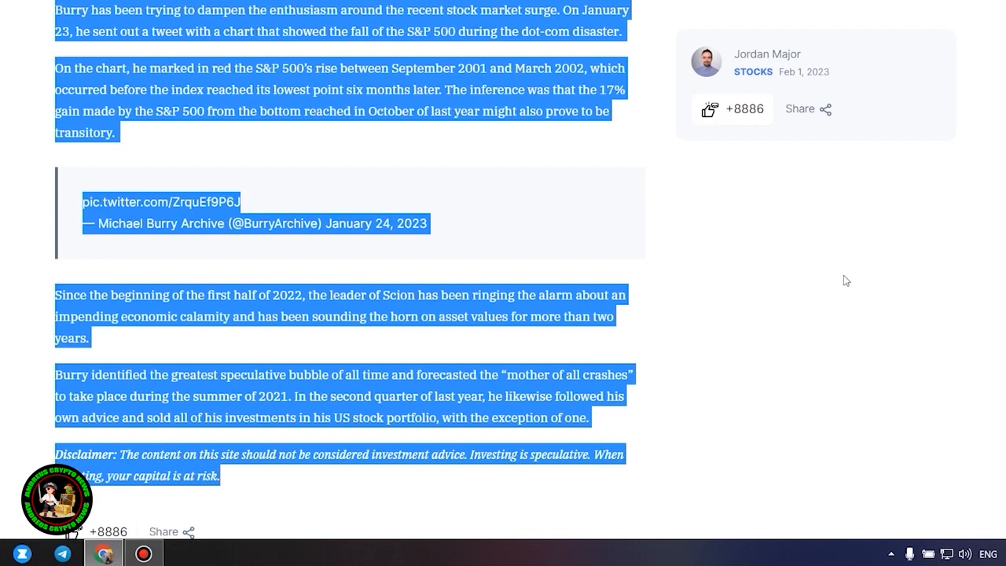
mouse_move(825, 292)
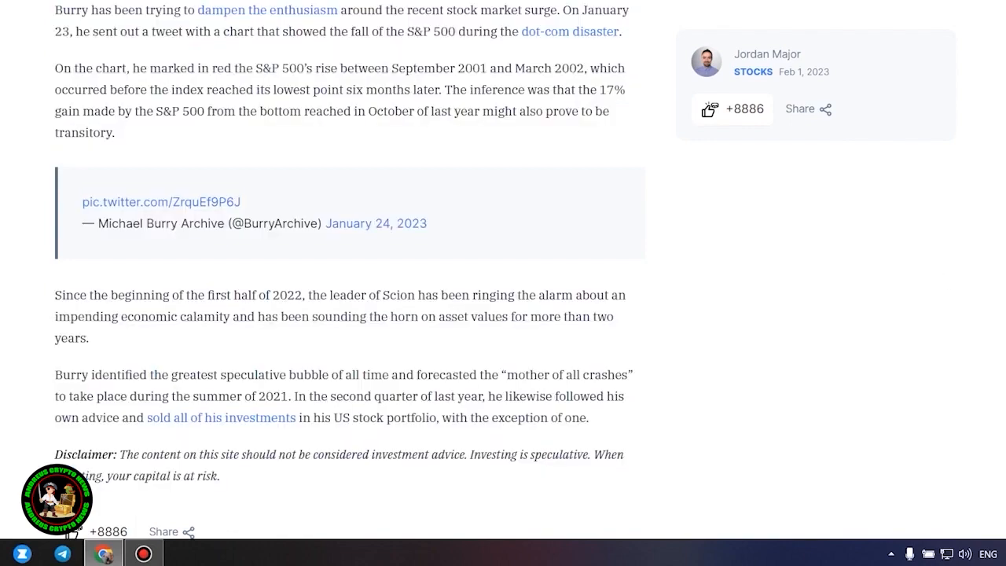
Step: Scroll up and down the 'Will Bitcoin And Ethereum Crash?' article
scroll(up, 3)
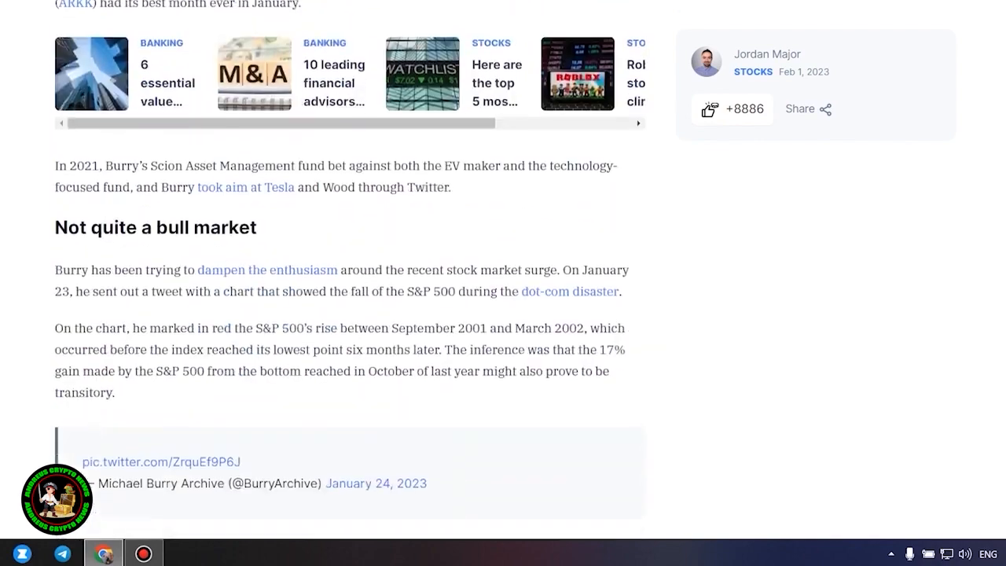
scroll(down, 3)
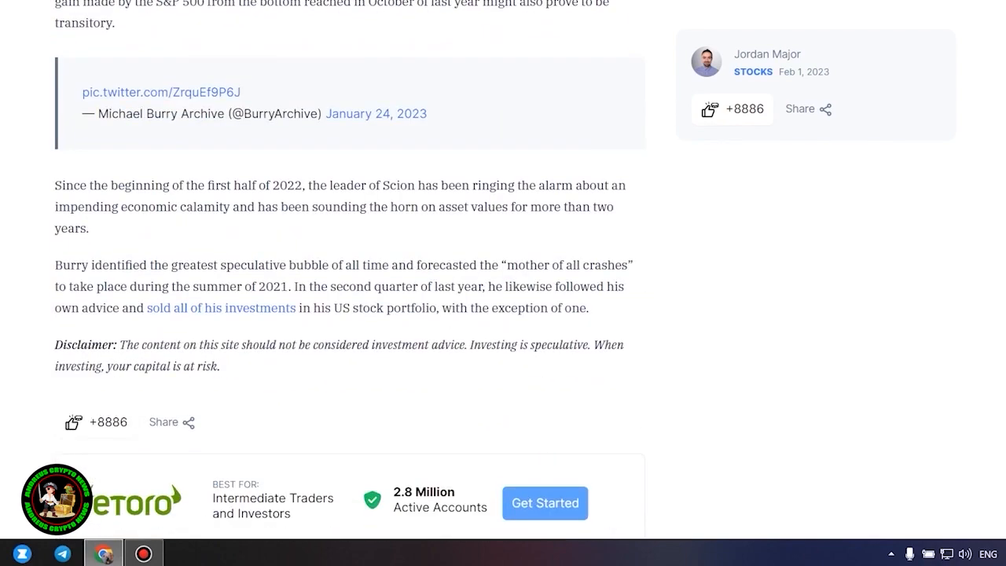
scroll(up, 3)
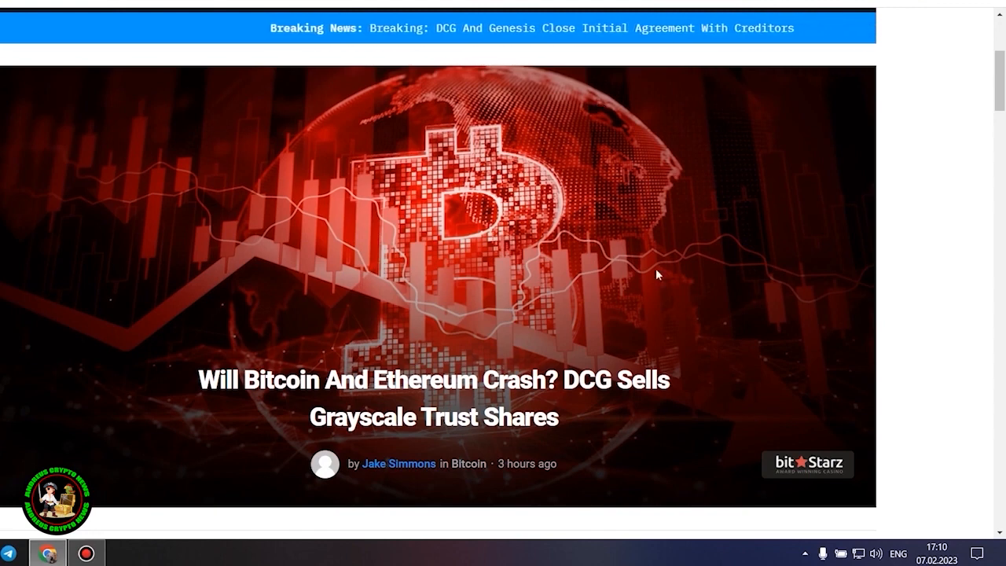
mouse_move(894, 234)
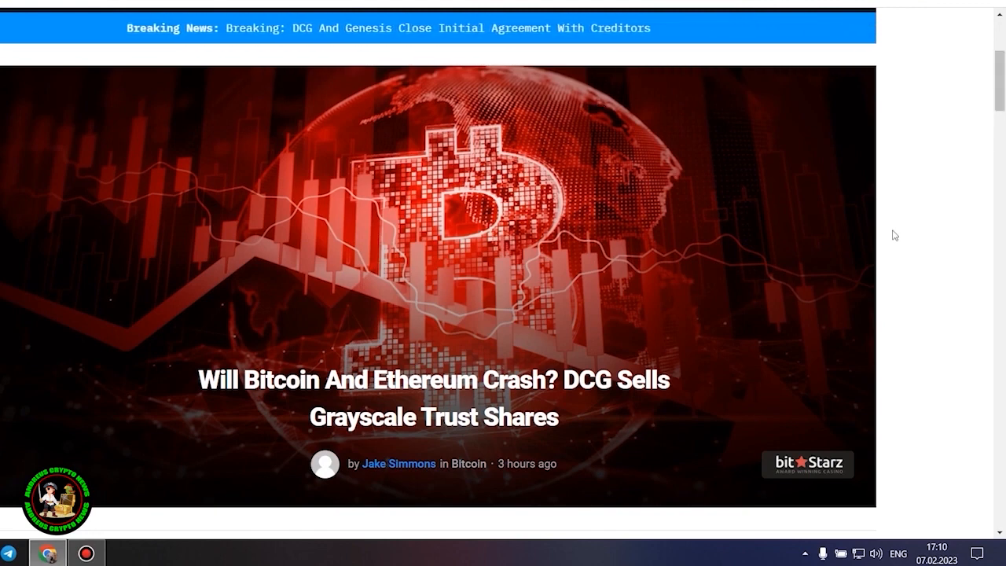
double_click(471, 416)
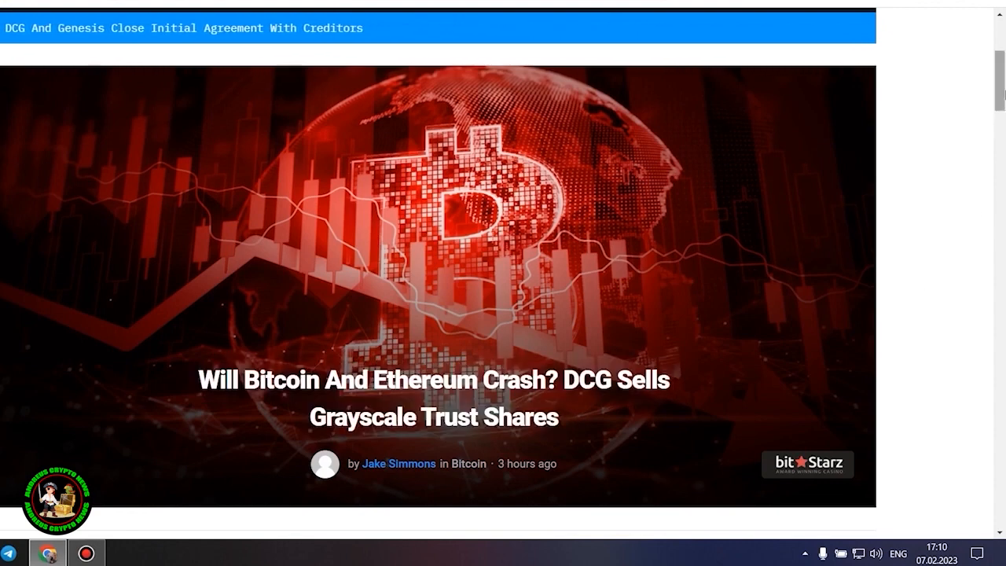
scroll(up, 3)
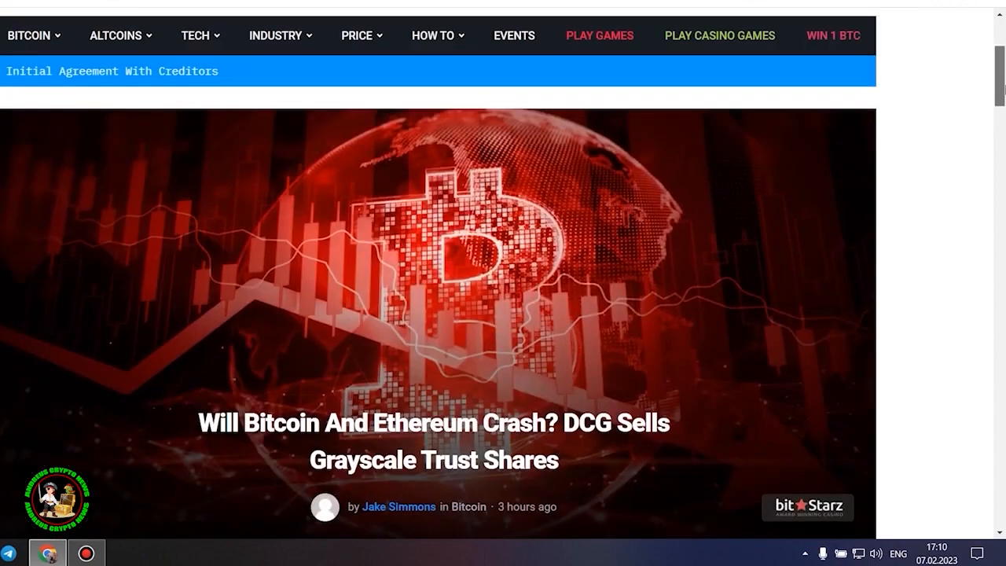
scroll(down, 3)
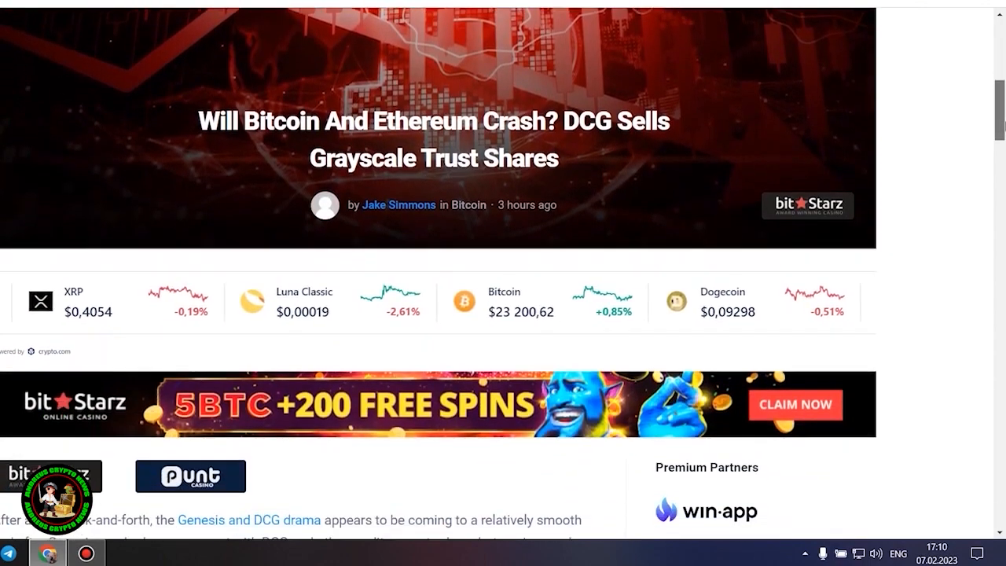
scroll(down, 3)
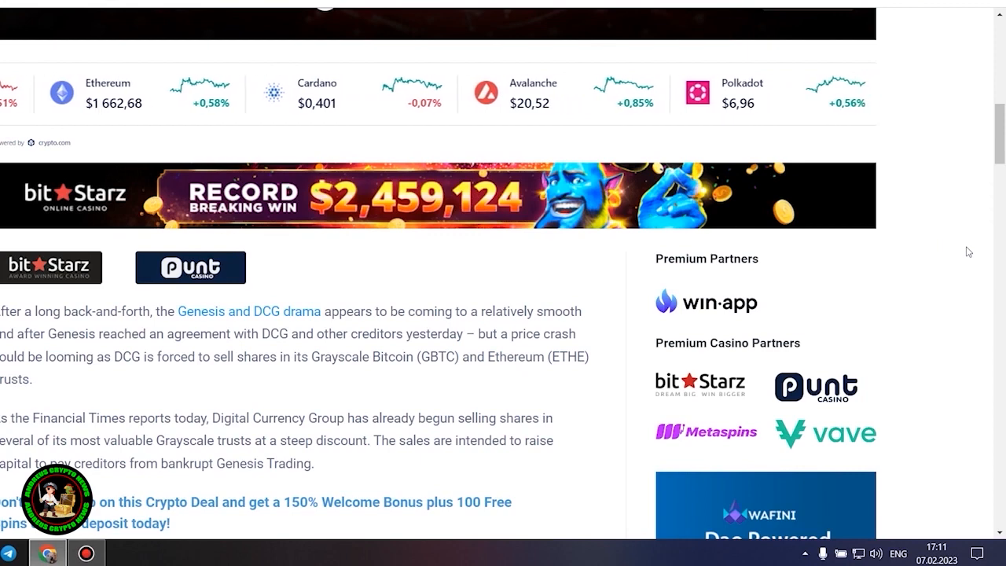
scroll(down, 3)
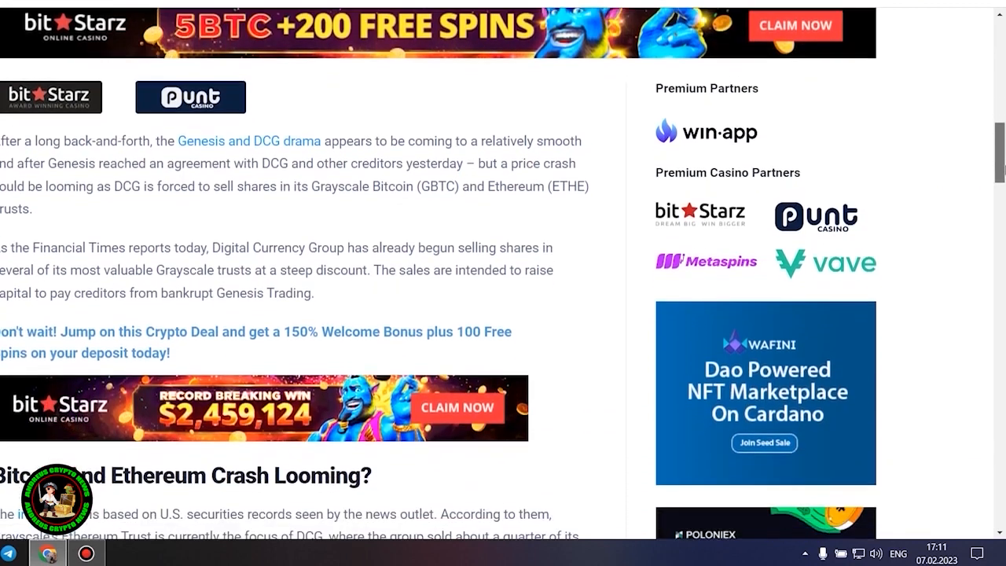
scroll(down, 3)
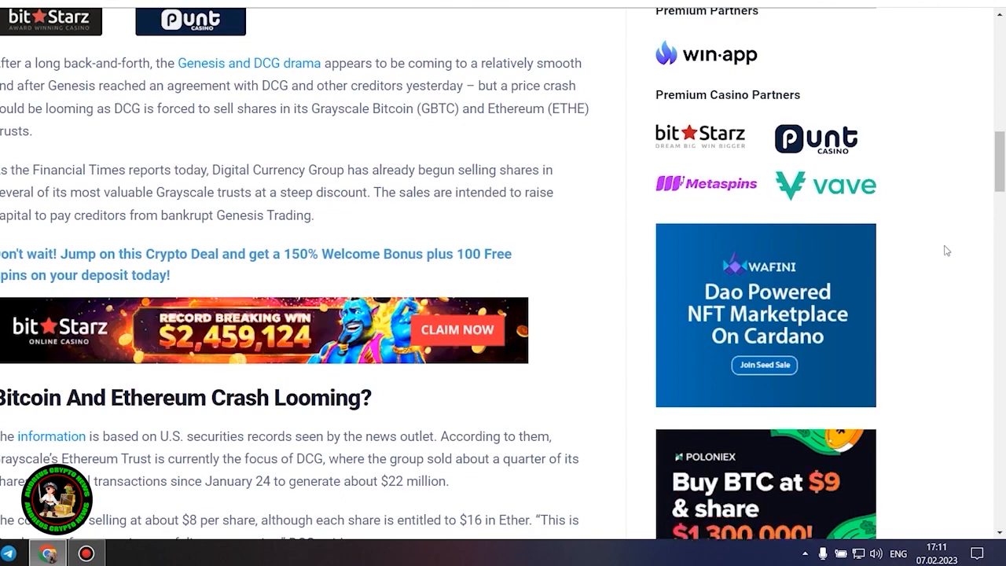
scroll(down, 3)
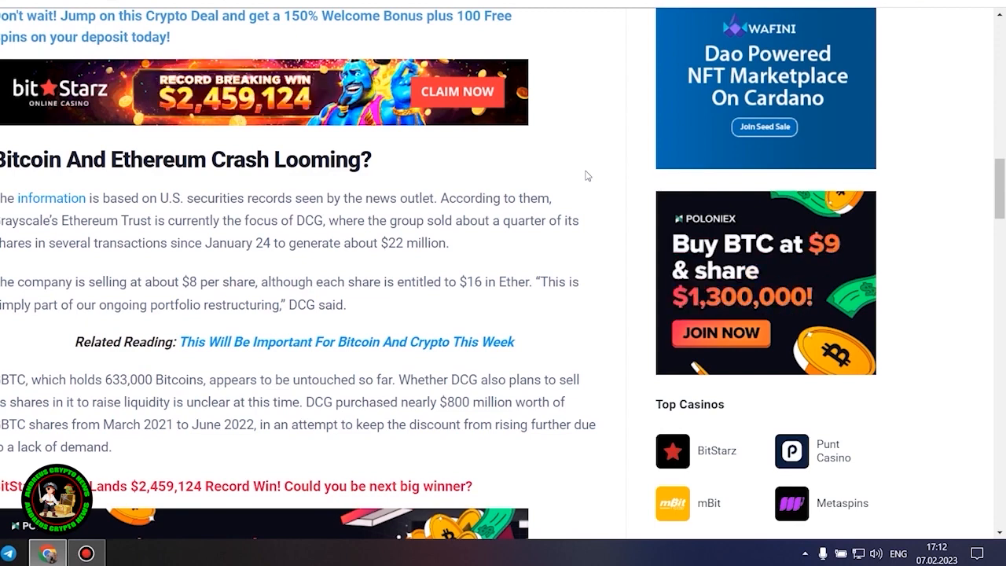
scroll(down, 3)
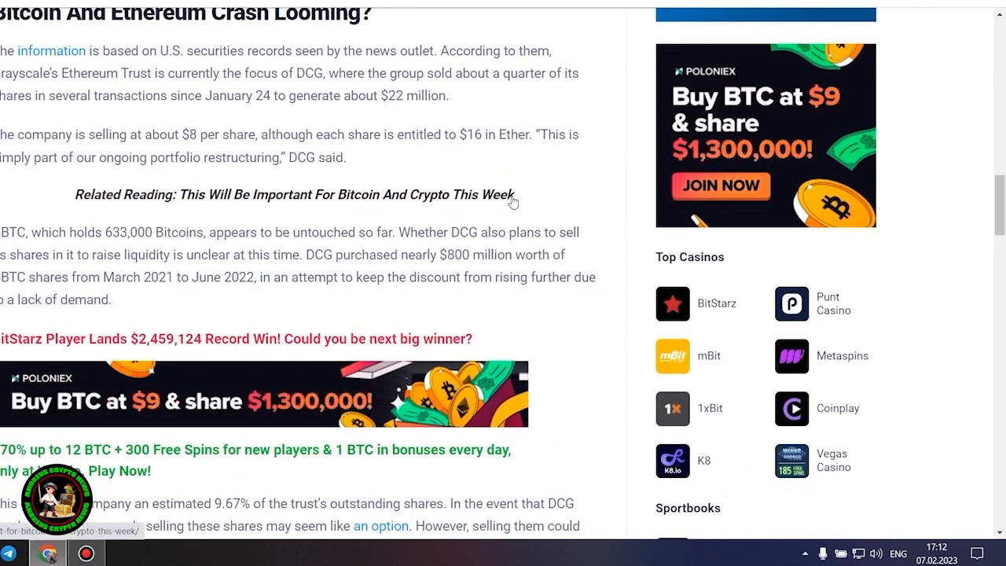
scroll(down, 3)
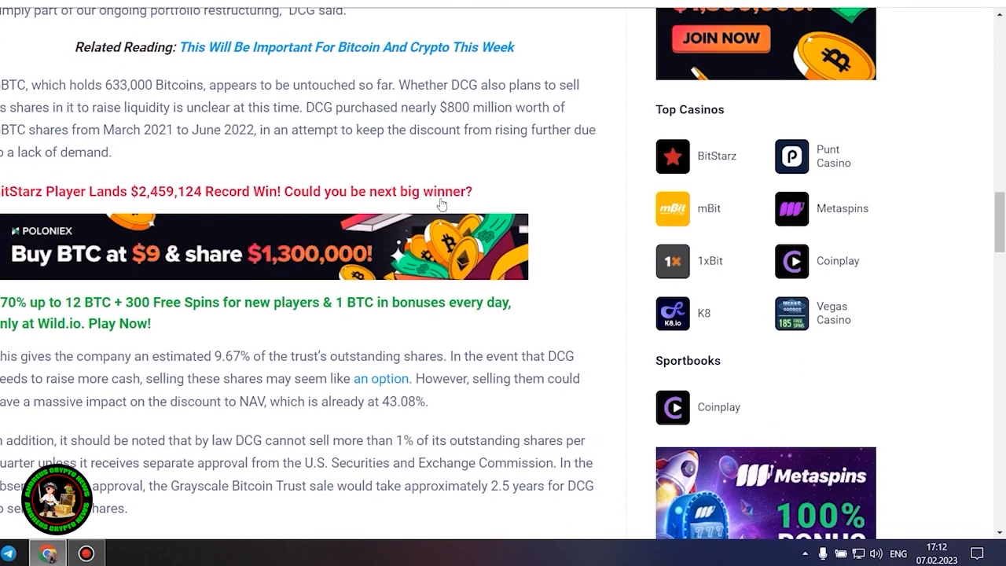
mouse_move(586, 209)
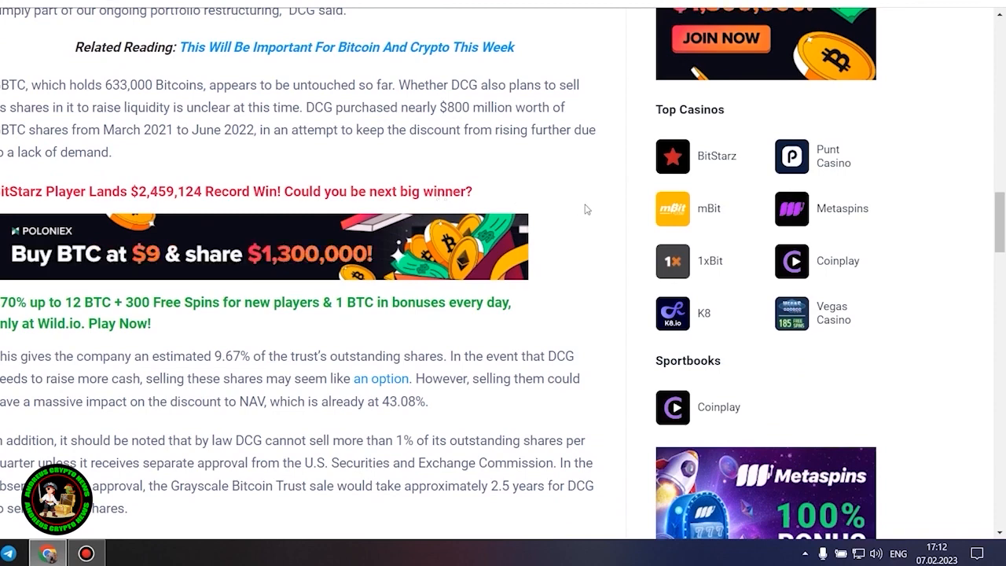
mouse_move(442, 409)
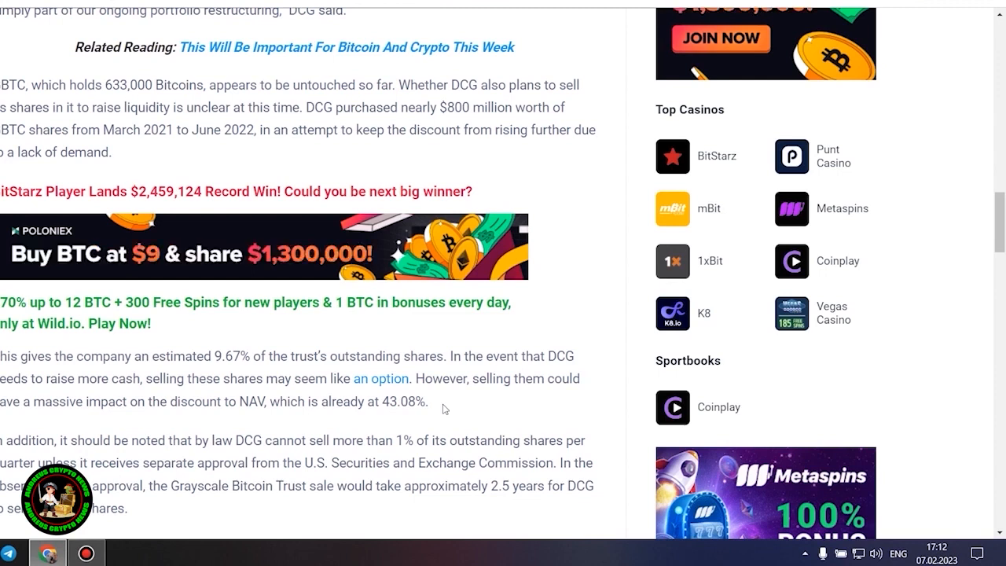
mouse_move(527, 403)
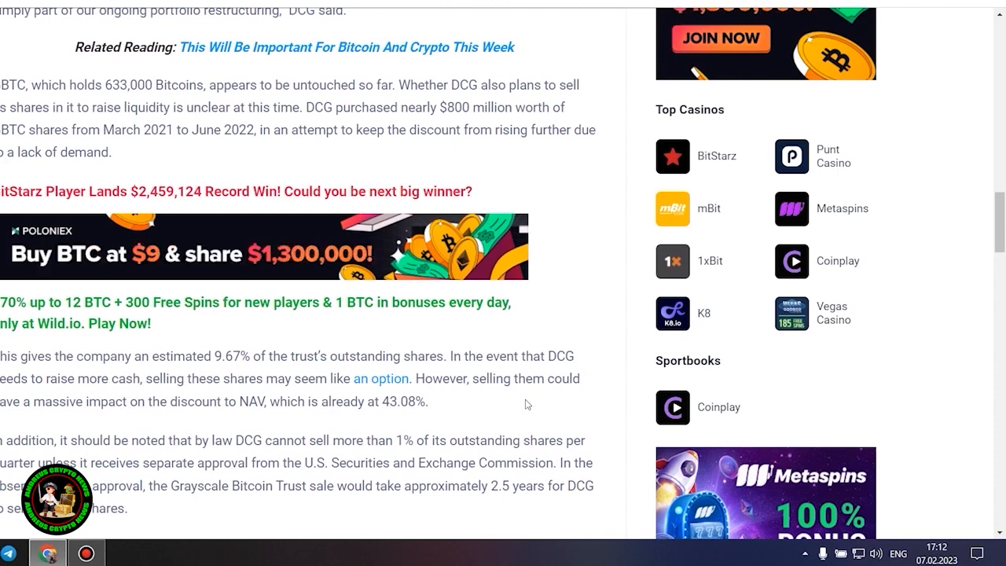
scroll(down, 3)
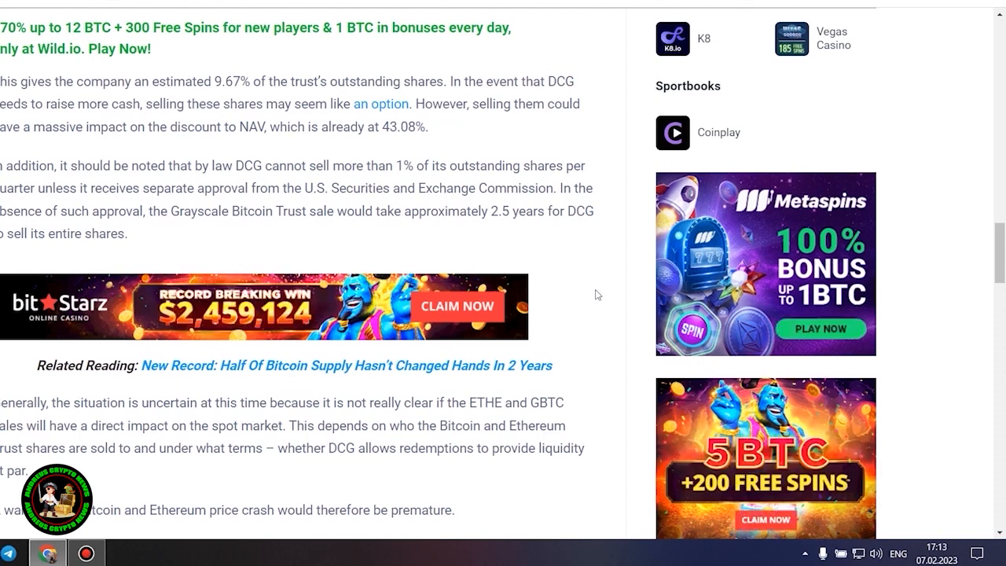
scroll(down, 3)
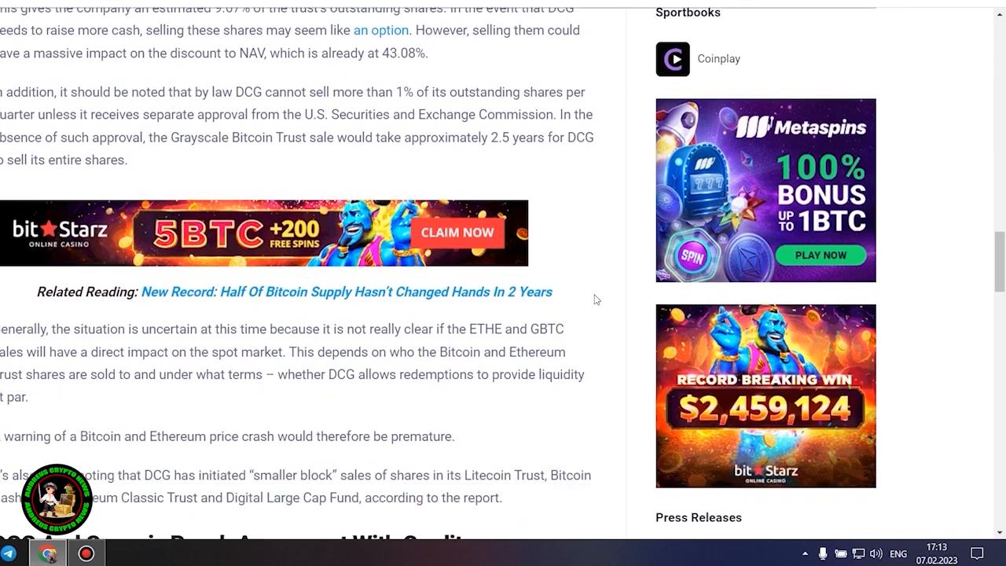
scroll(down, 3)
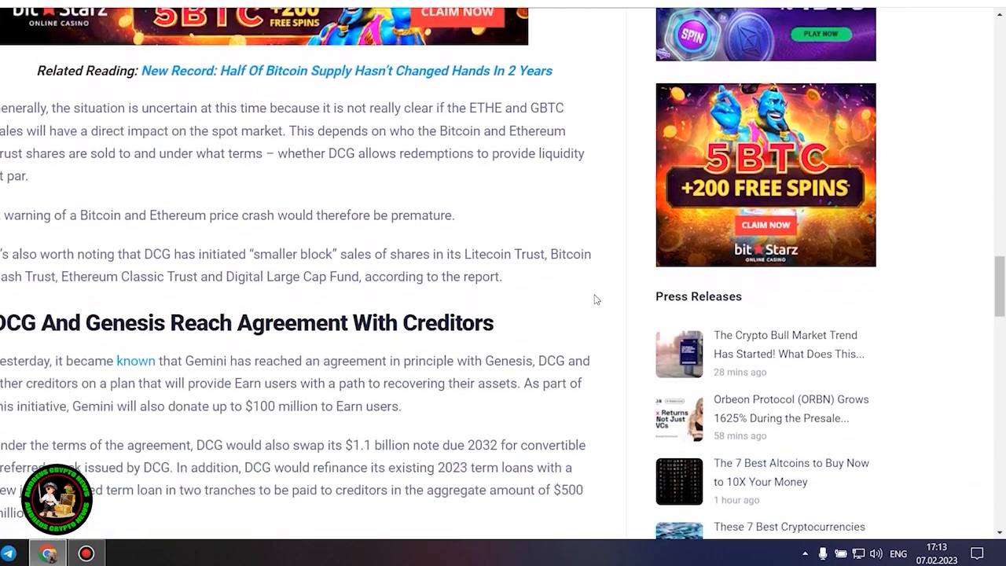
scroll(down, 3)
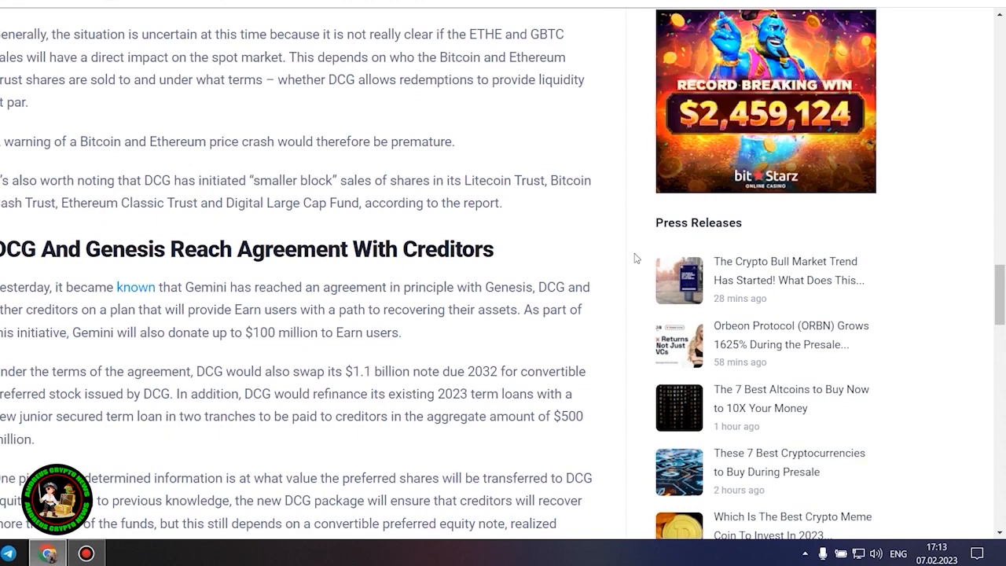
scroll(down, 3)
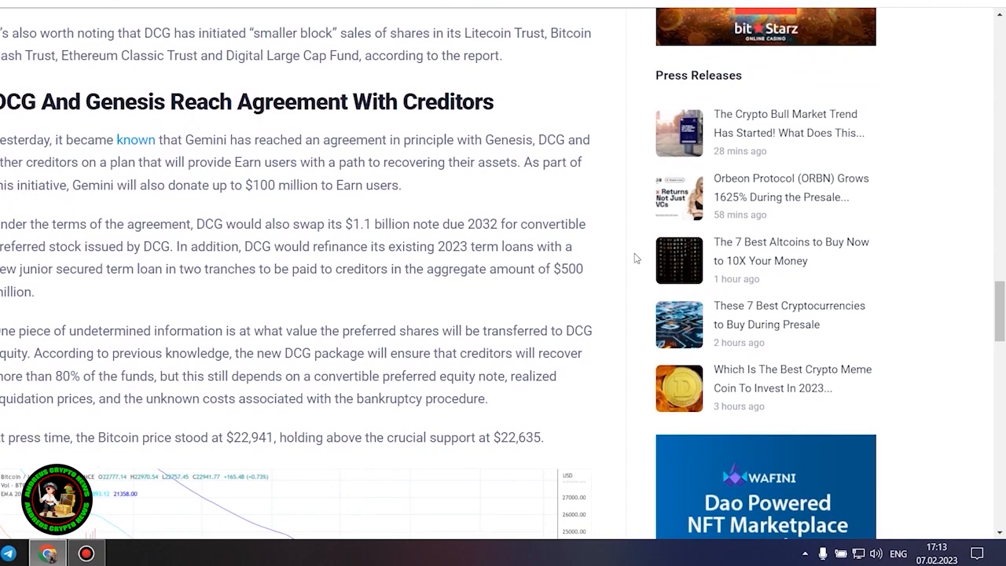
scroll(down, 3)
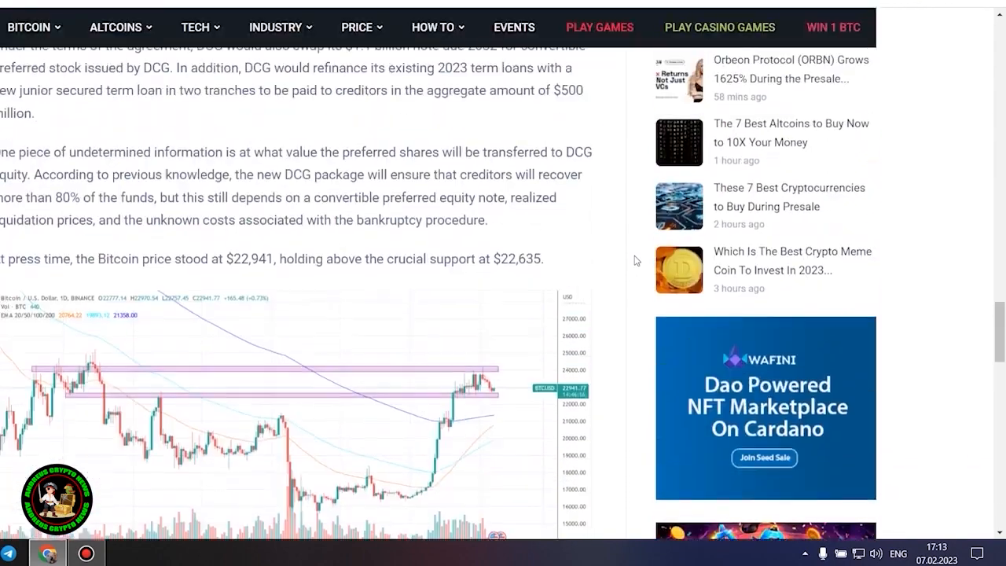
scroll(up, 3)
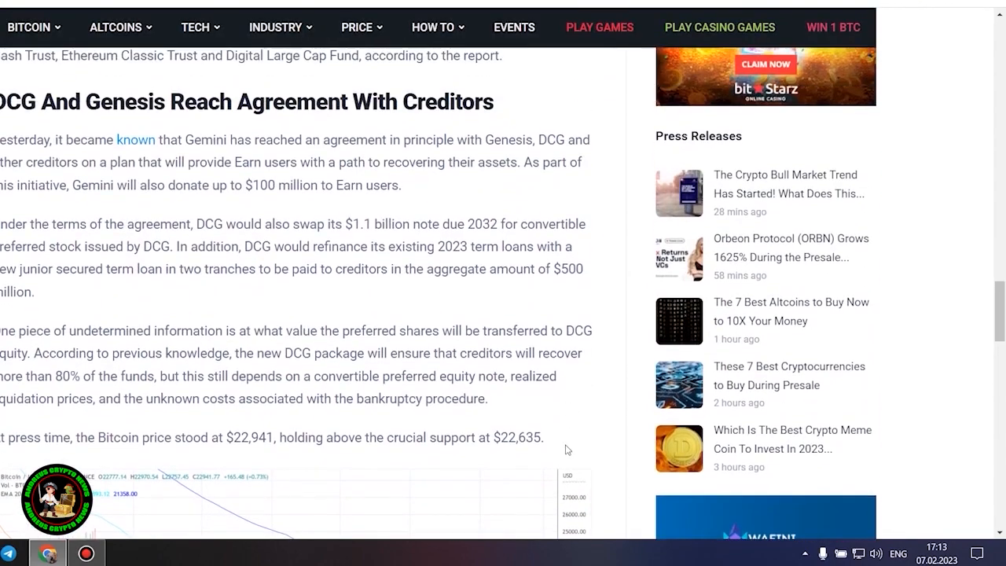
drag(0, 139, 550, 437)
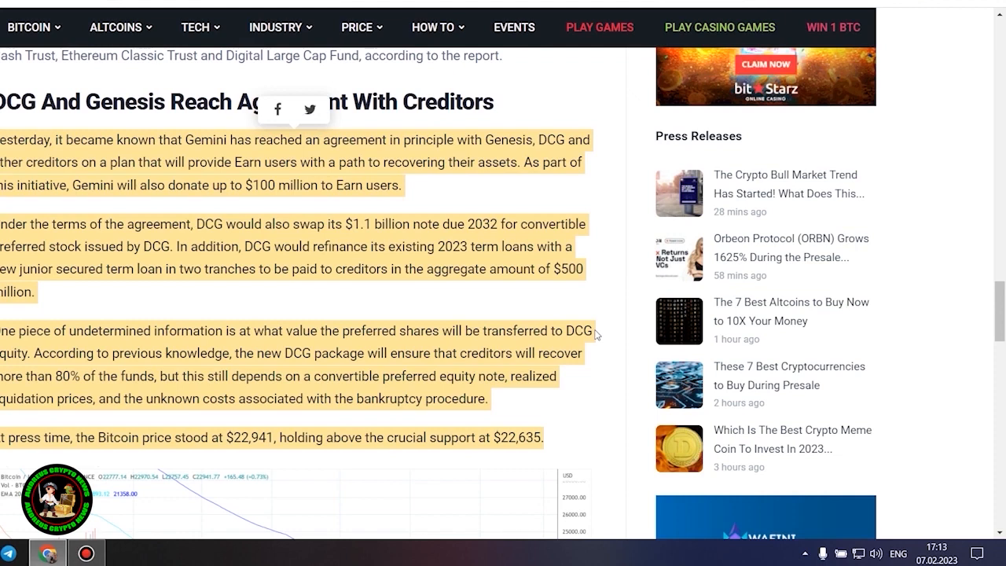
scroll(down, 3)
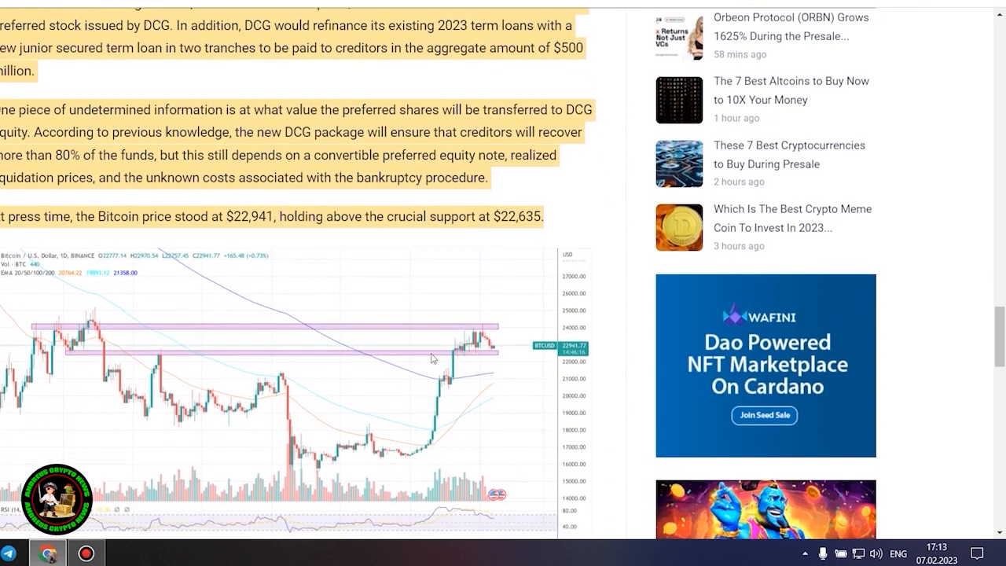
scroll(down, 3)
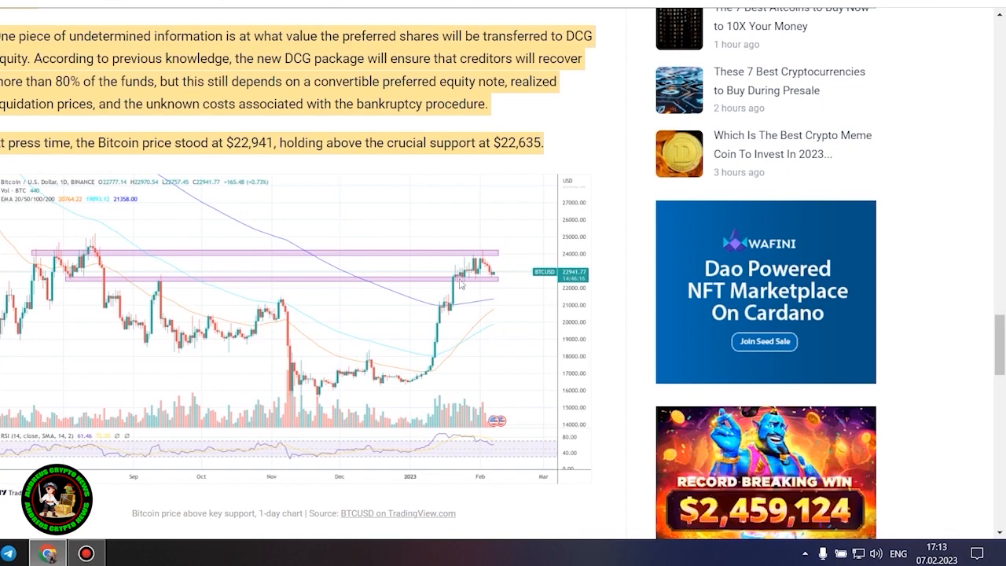
mouse_move(188, 204)
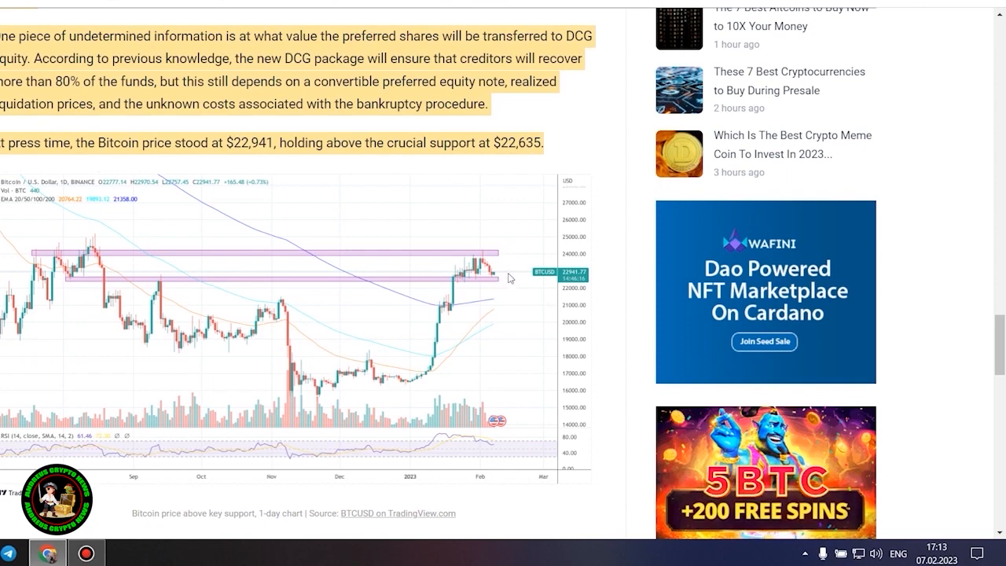
mouse_move(291, 333)
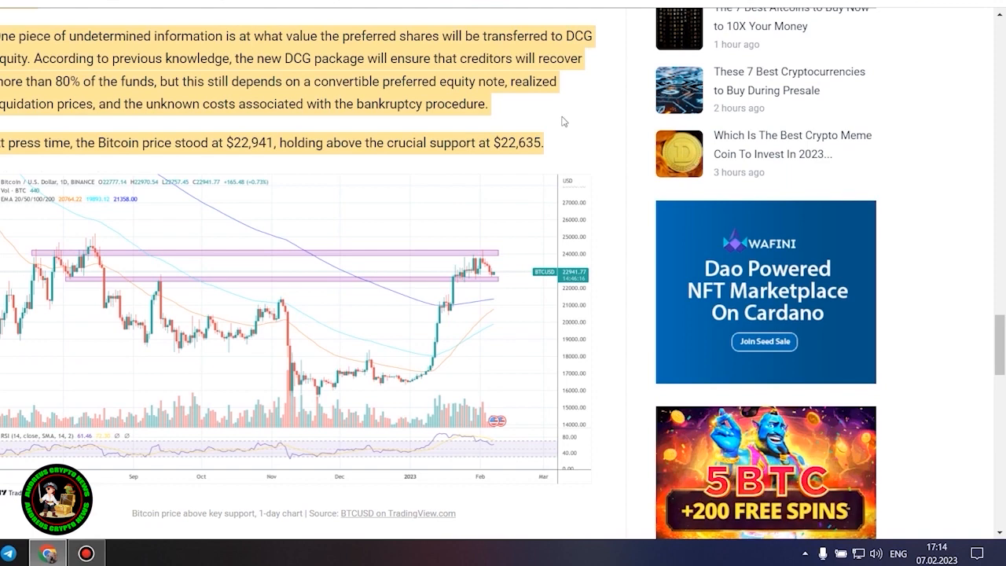
scroll(up, 3)
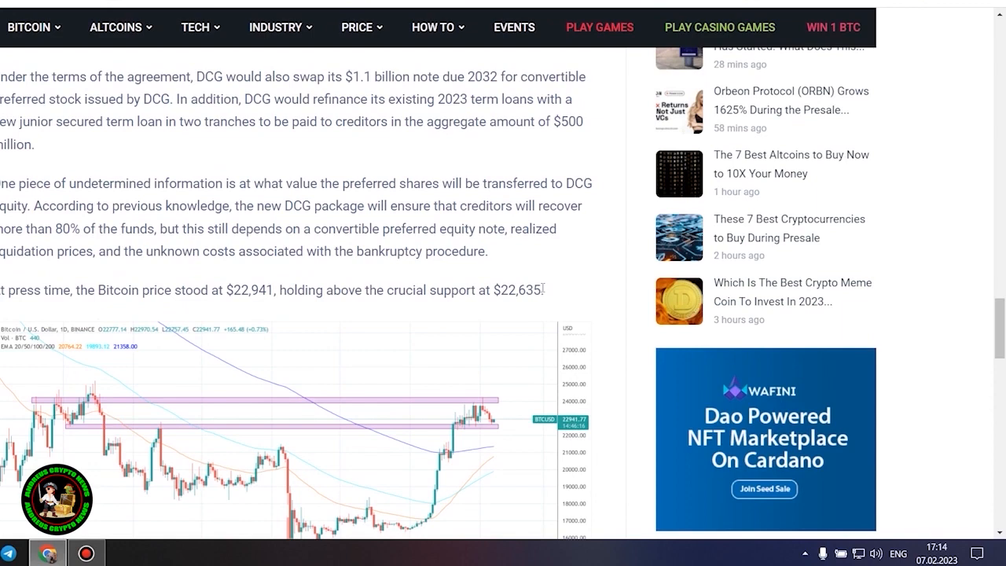
double_click(511, 290)
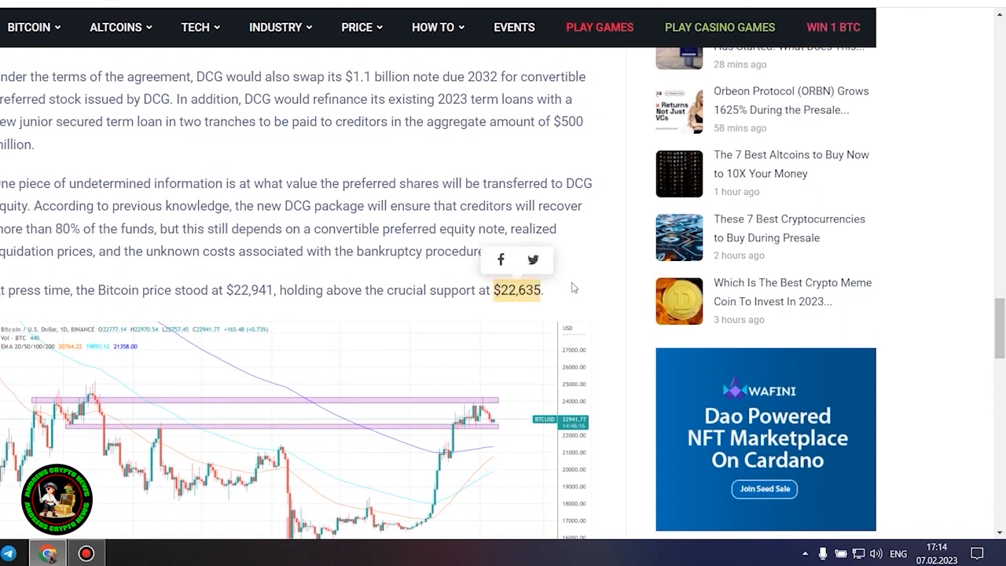
scroll(up, 3)
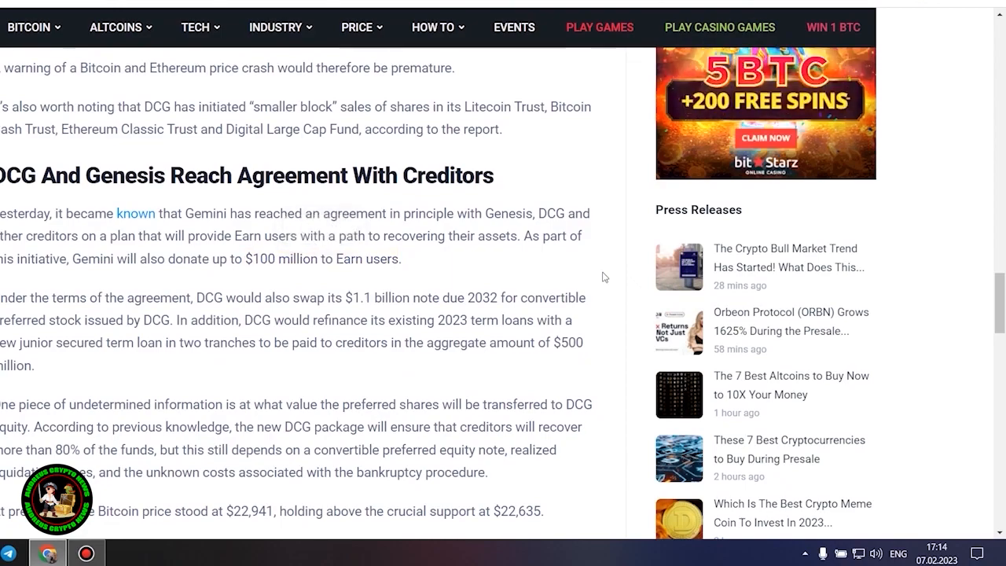
scroll(up, 3)
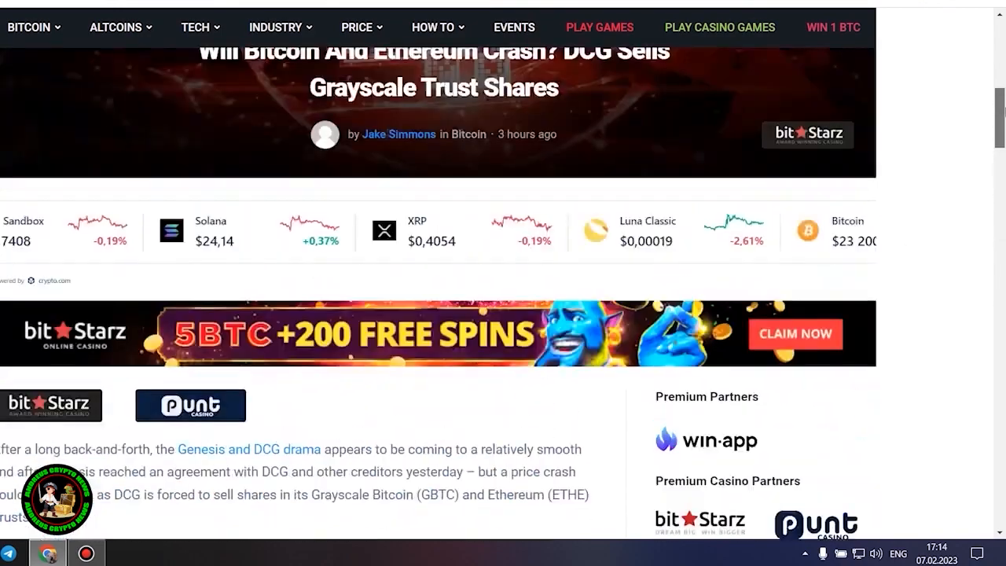
scroll(up, 3)
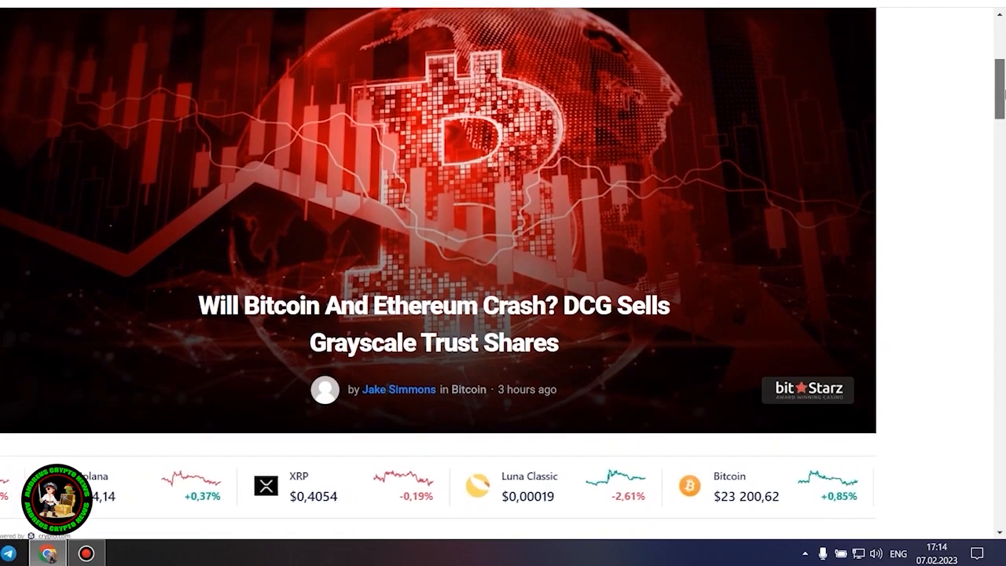
scroll(down, 3)
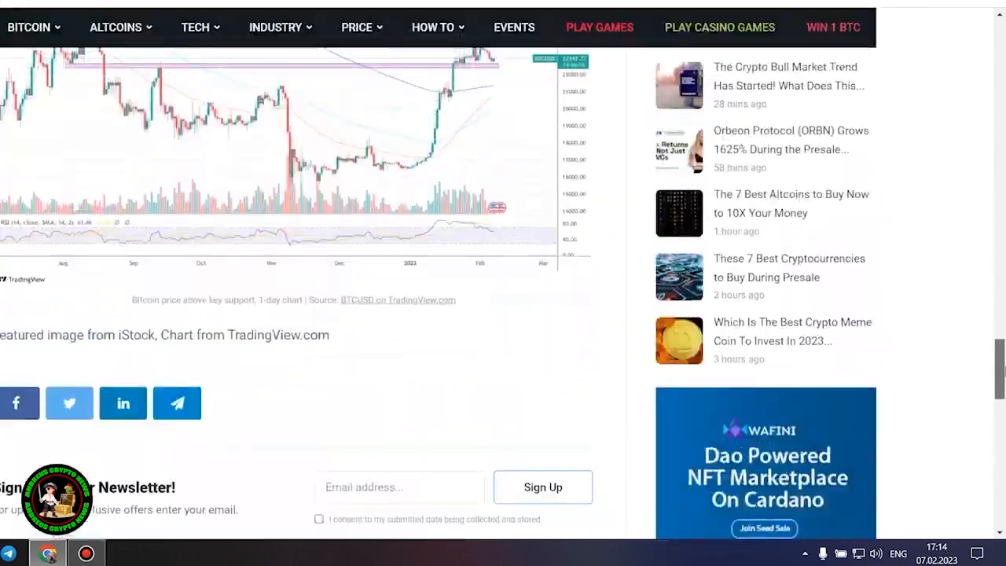
scroll(up, 3)
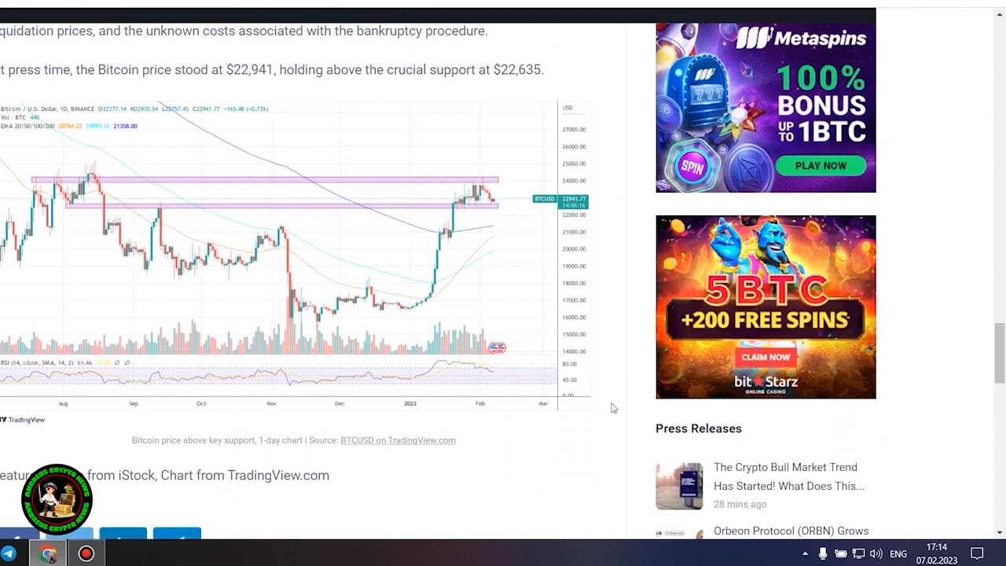
mouse_move(489, 437)
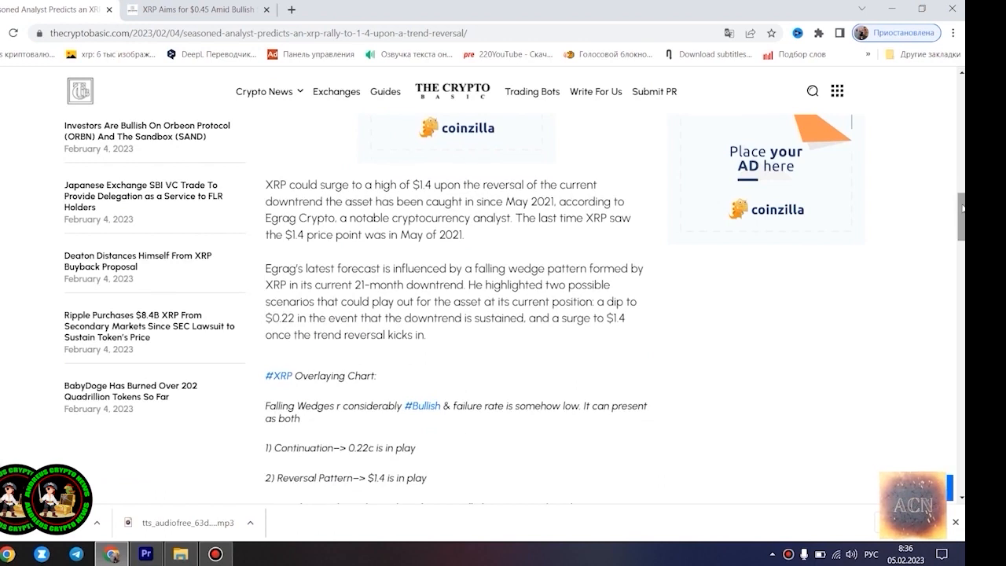
Step: Scroll down and highlight the falling wedge explanation paragraphs of the $1.4 rally article
scroll(down, 3)
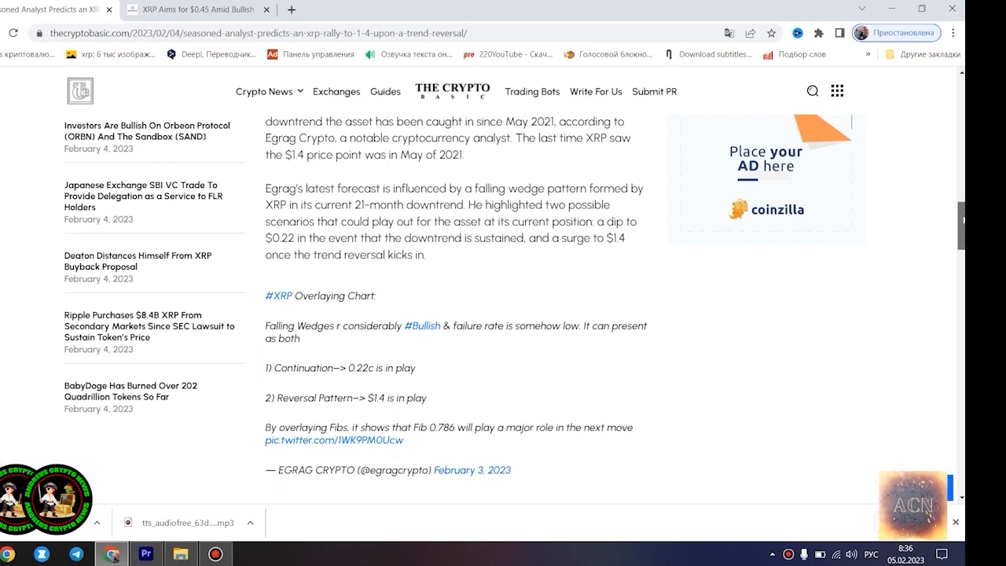
scroll(down, 3)
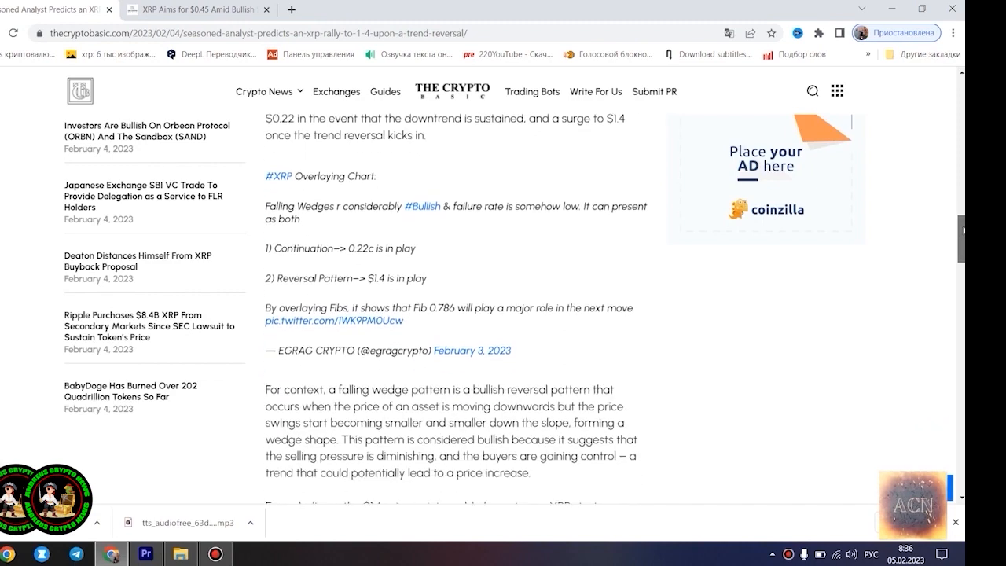
scroll(down, 3)
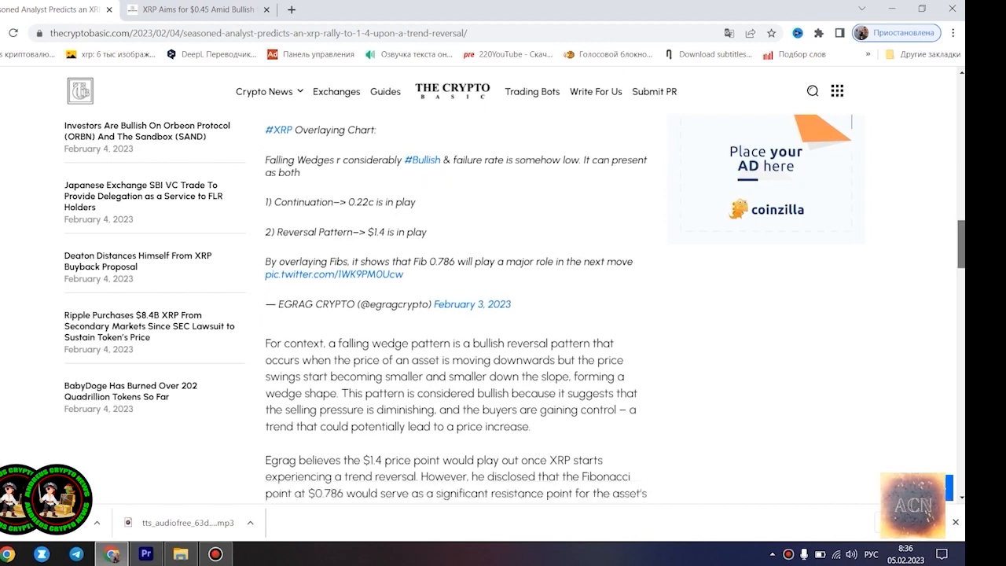
scroll(down, 3)
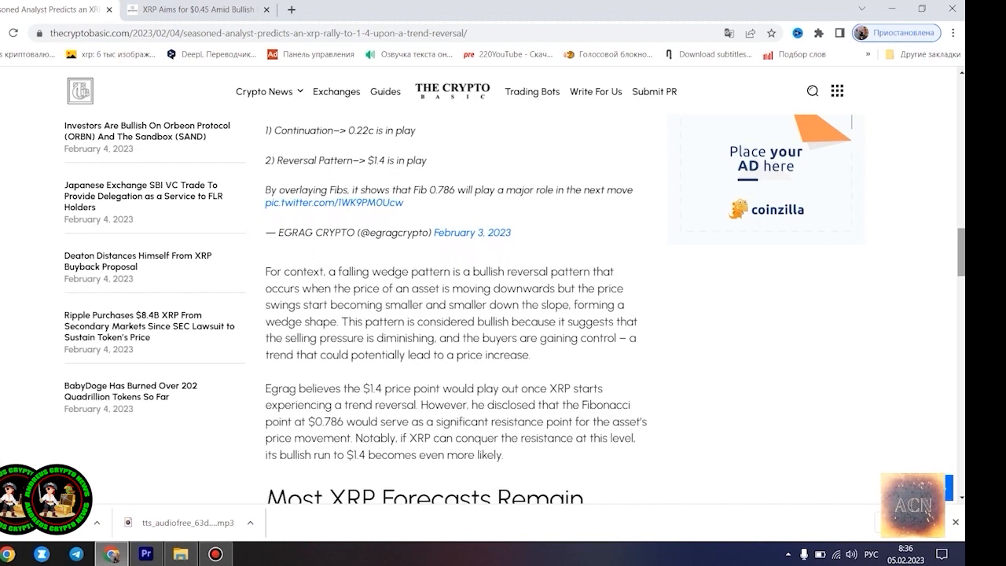
drag(266, 271, 528, 499)
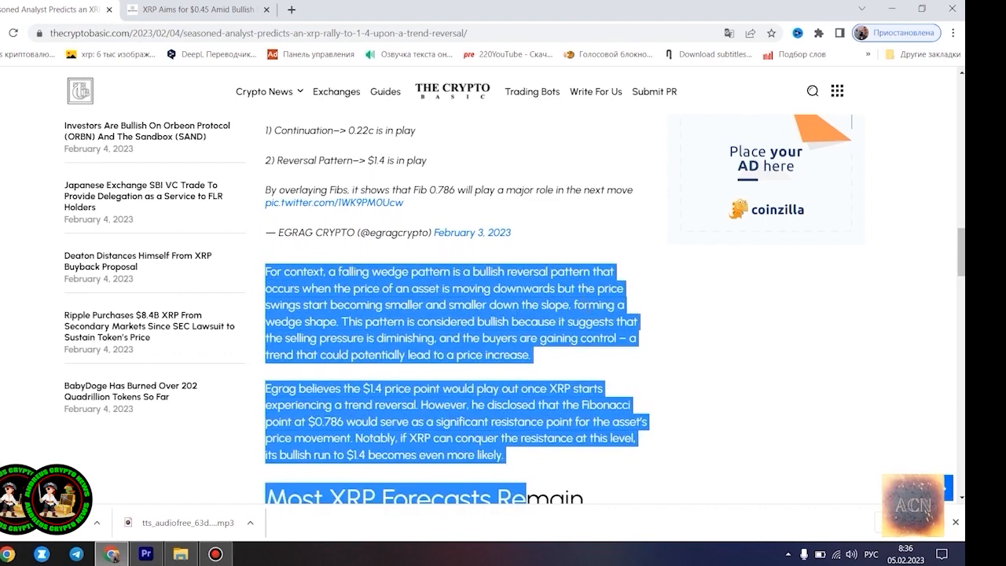
mouse_move(948, 264)
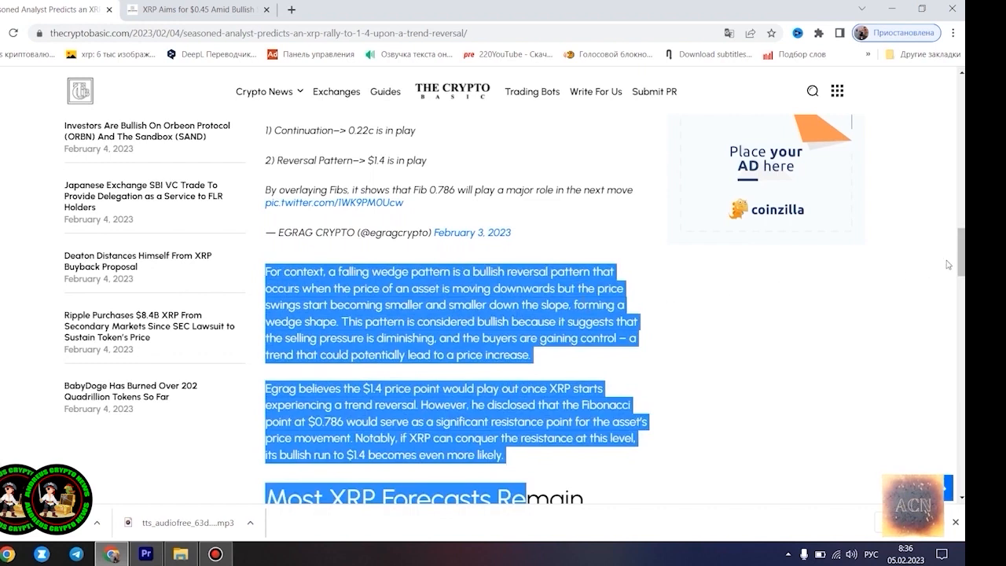
Step: Read to the article's end, then switch to the 'XRP Aims for $0.45' article
scroll(down, 3)
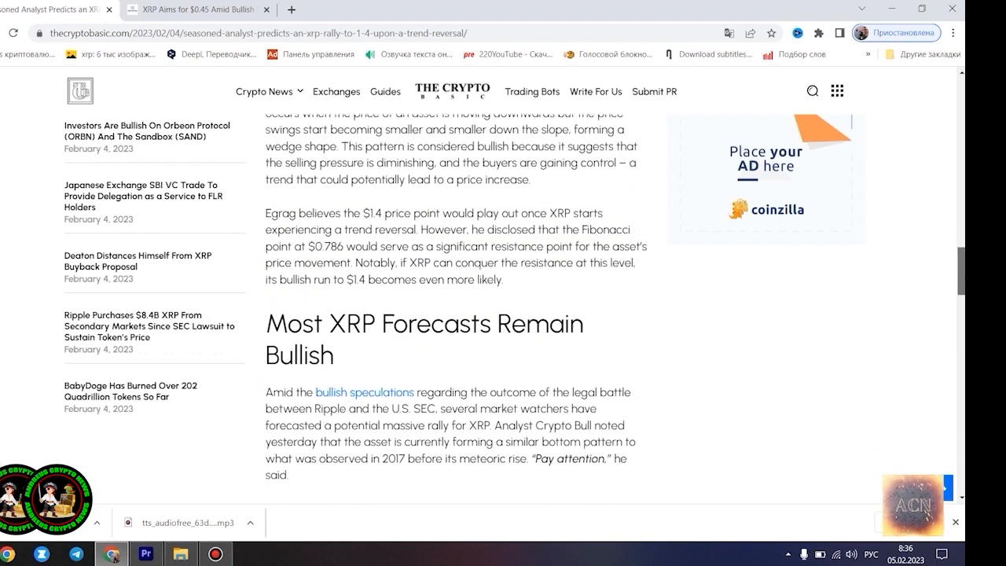
scroll(down, 3)
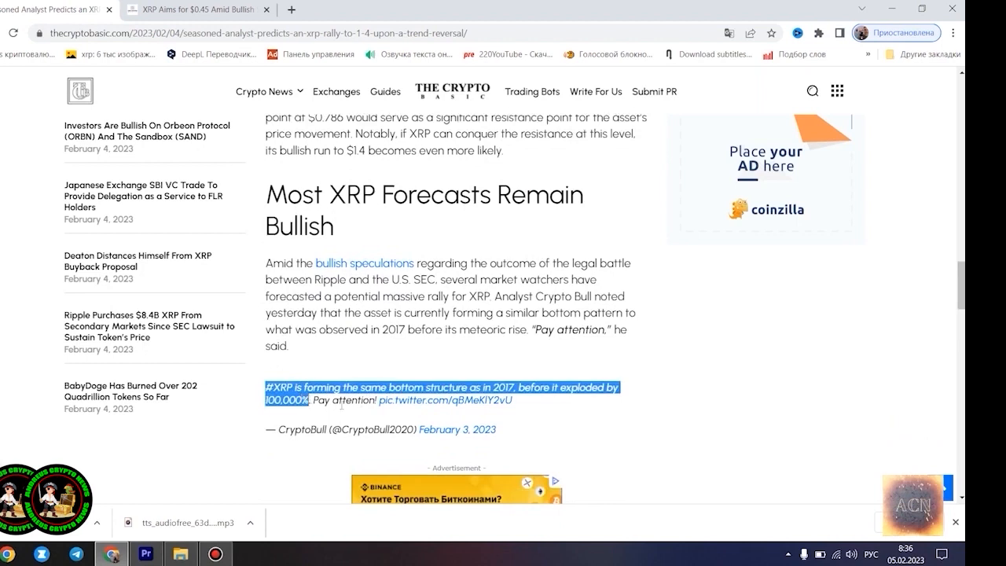
mouse_move(564, 414)
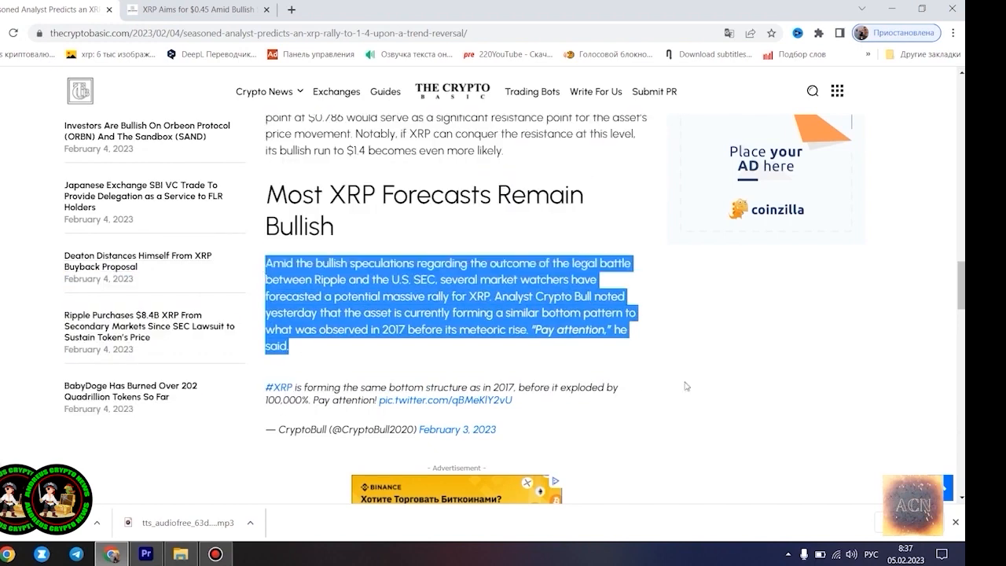
mouse_move(767, 388)
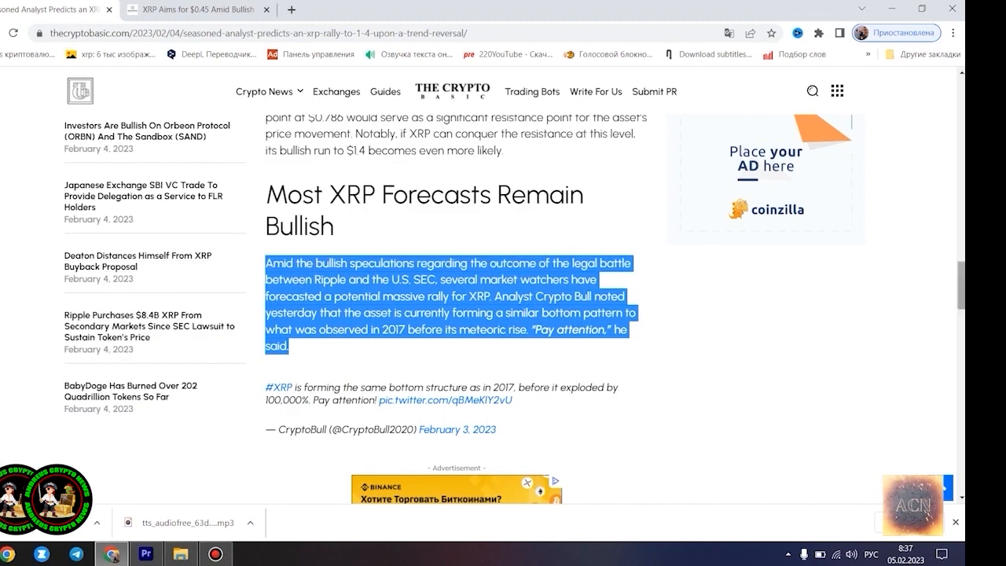
scroll(down, 3)
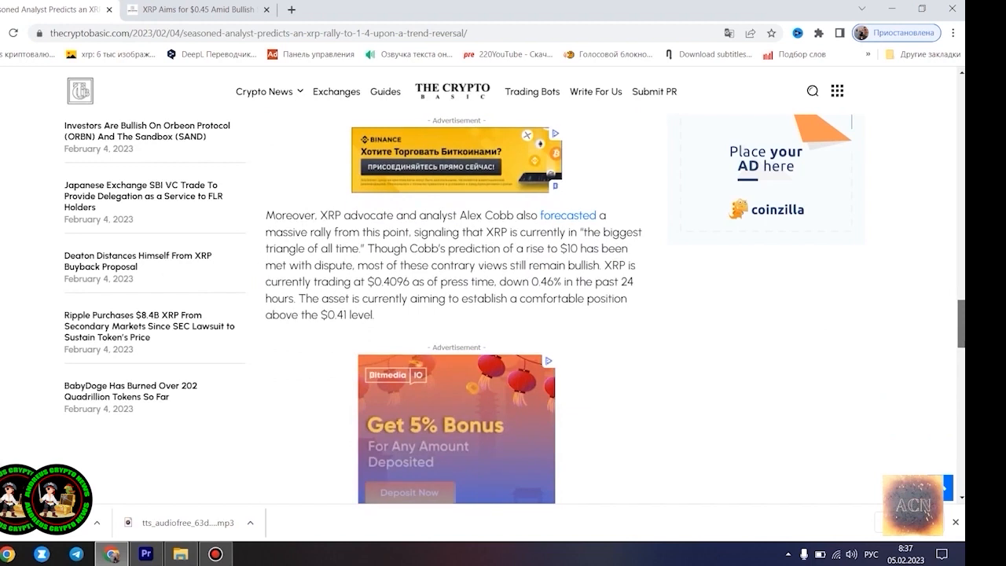
mouse_move(855, 313)
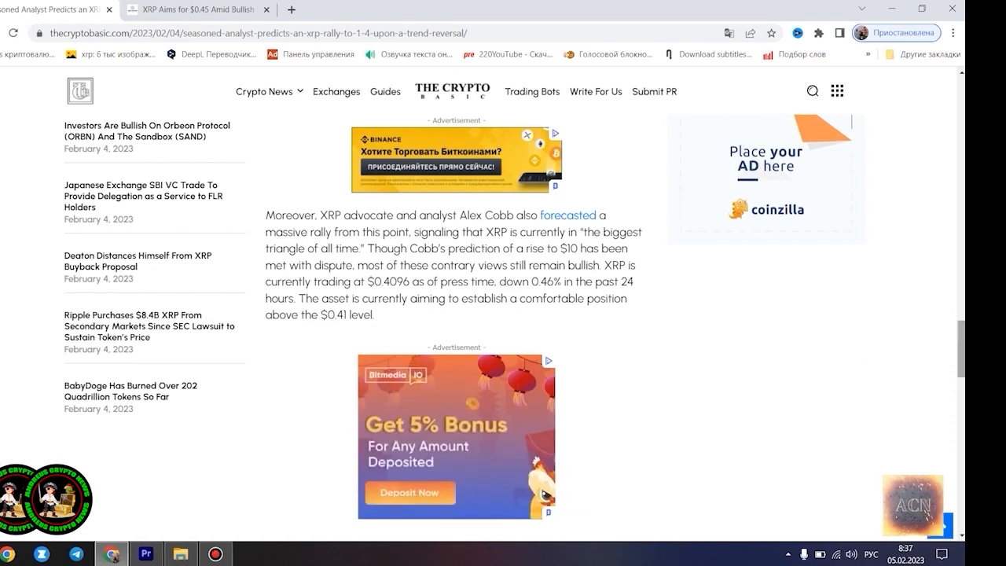
scroll(down, 3)
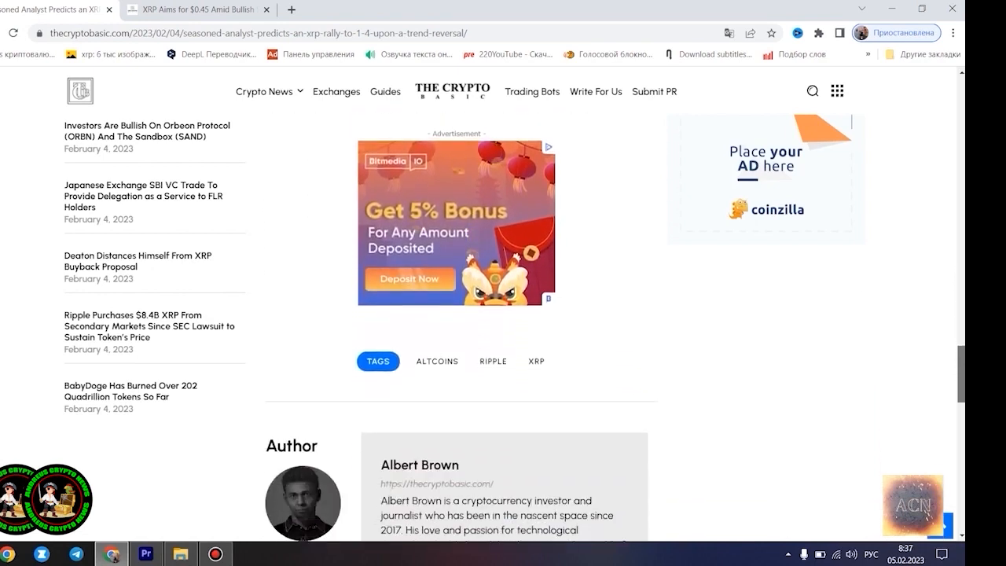
click(197, 9)
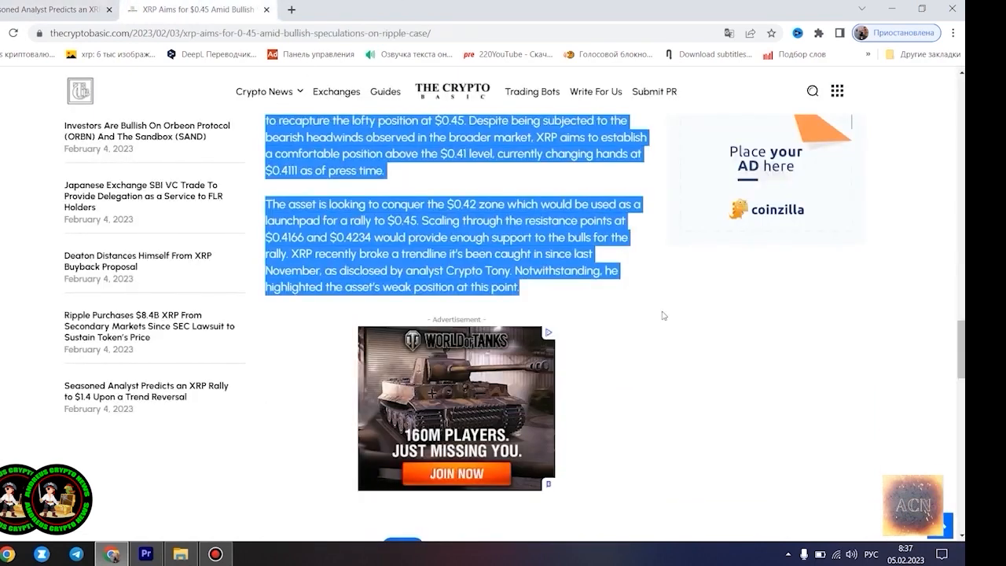
scroll(up, 3)
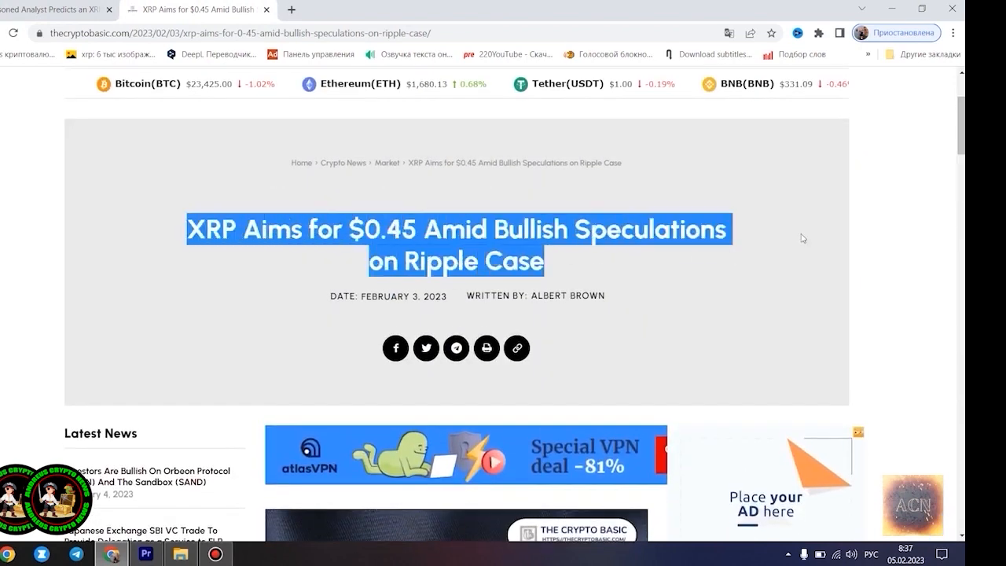
mouse_move(913, 234)
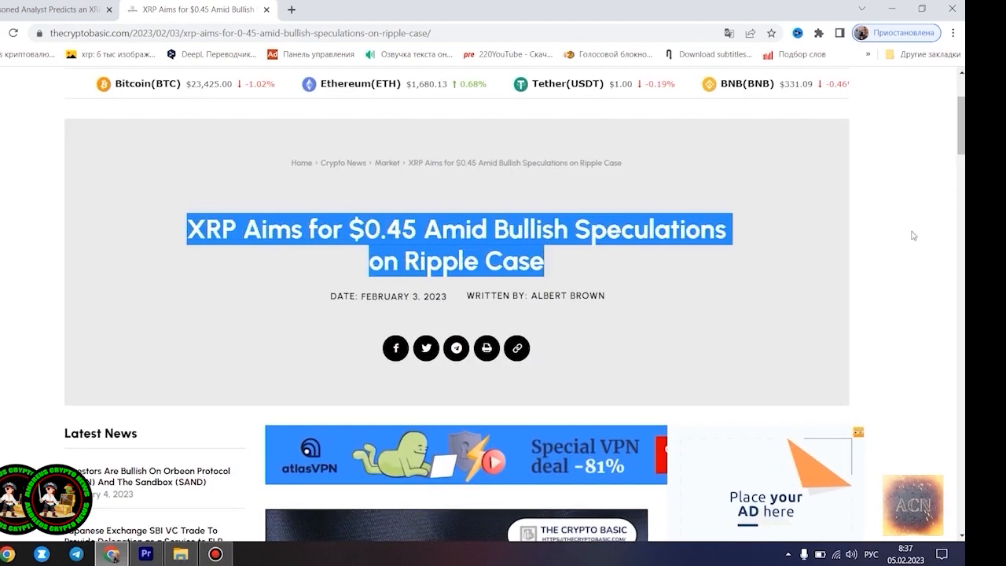
scroll(down, 3)
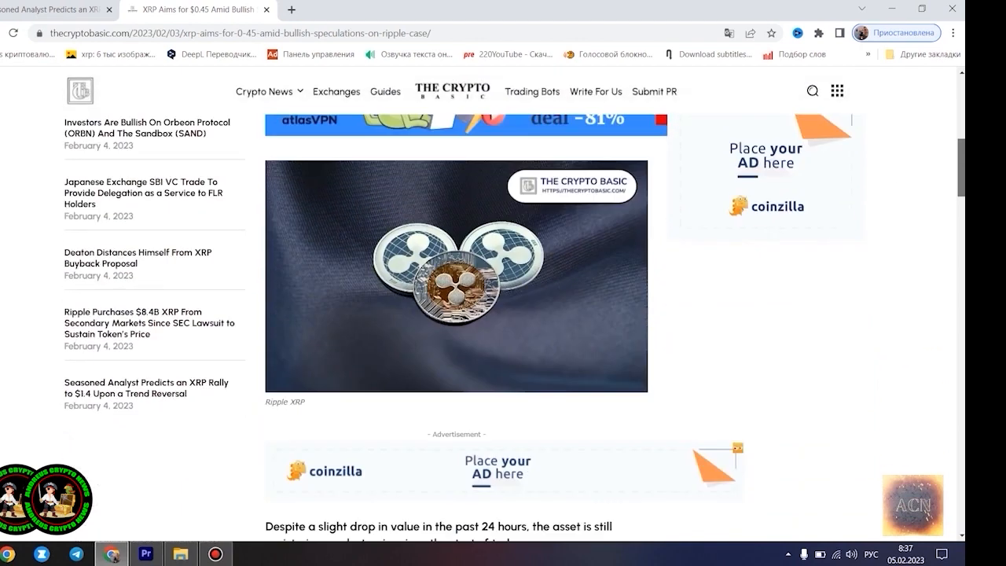
scroll(down, 3)
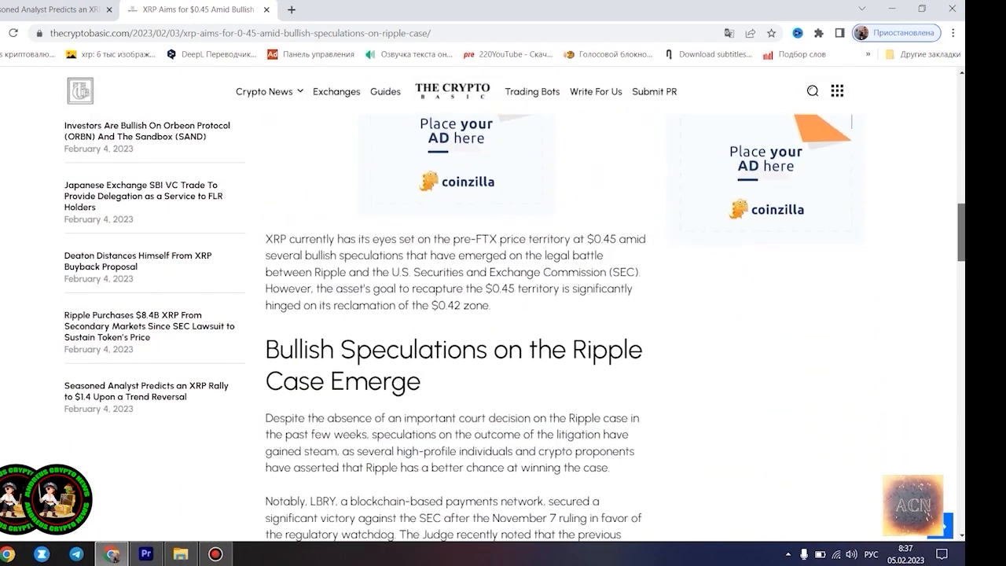
mouse_move(507, 284)
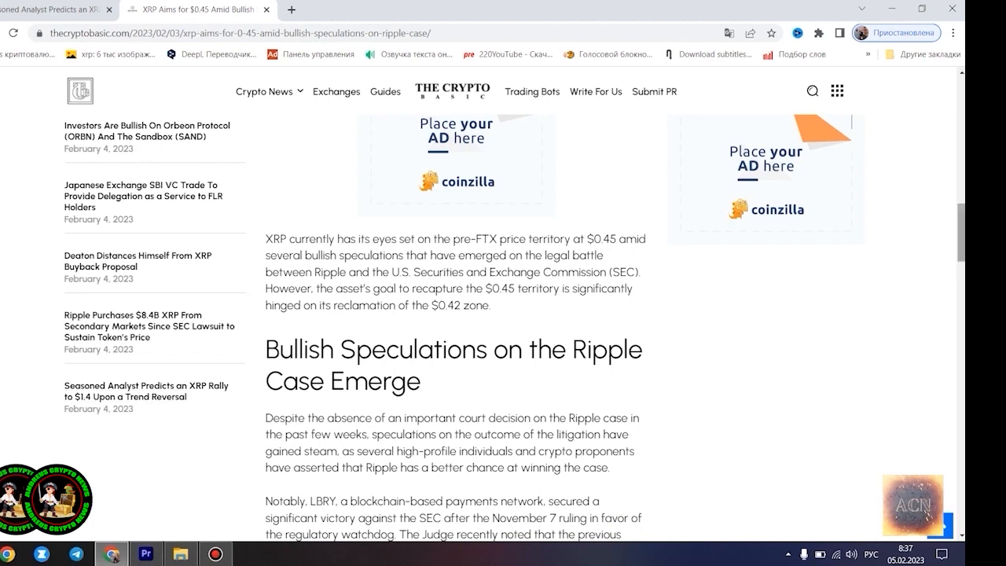
drag(266, 234, 490, 350)
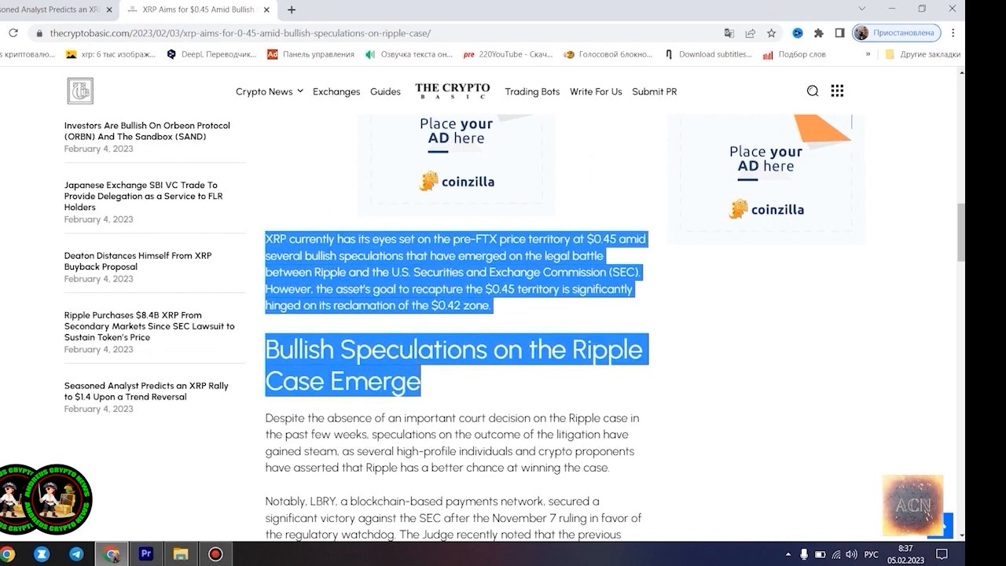
scroll(down, 3)
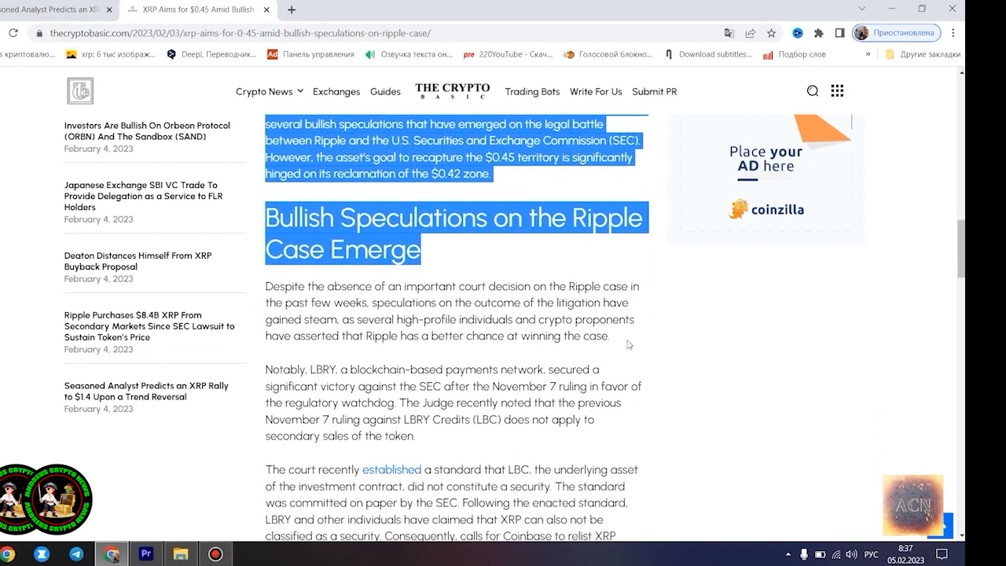
scroll(down, 3)
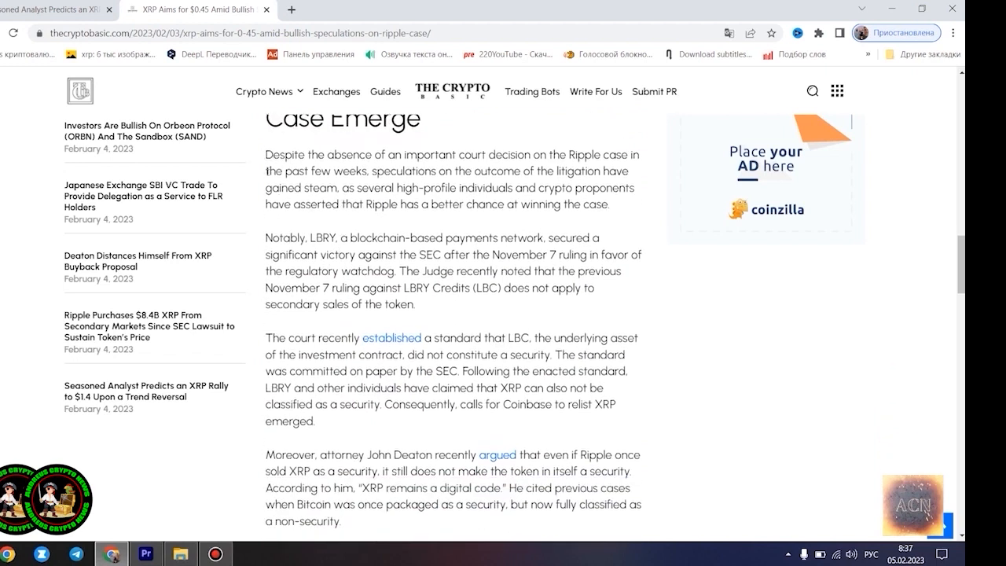
mouse_move(753, 397)
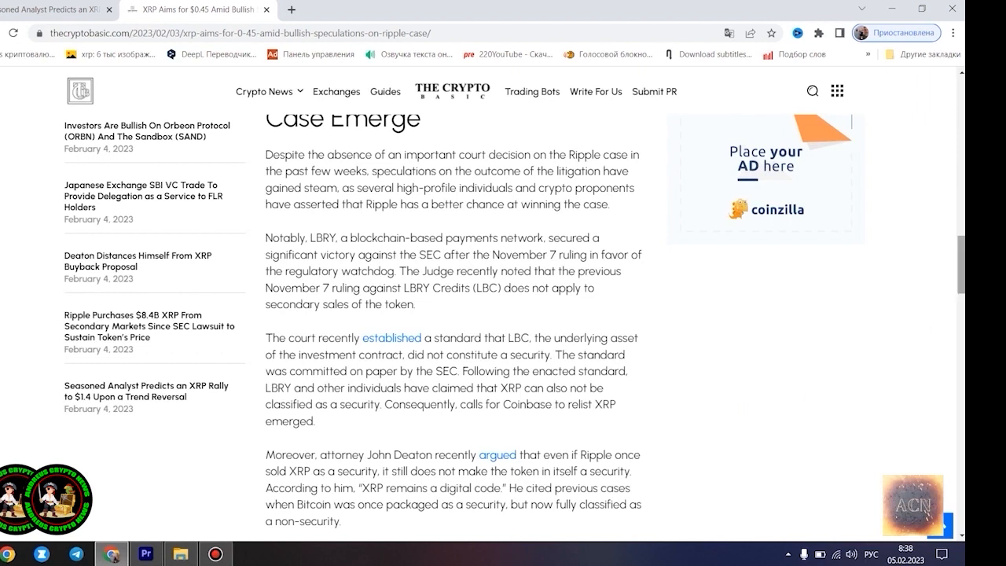
scroll(down, 3)
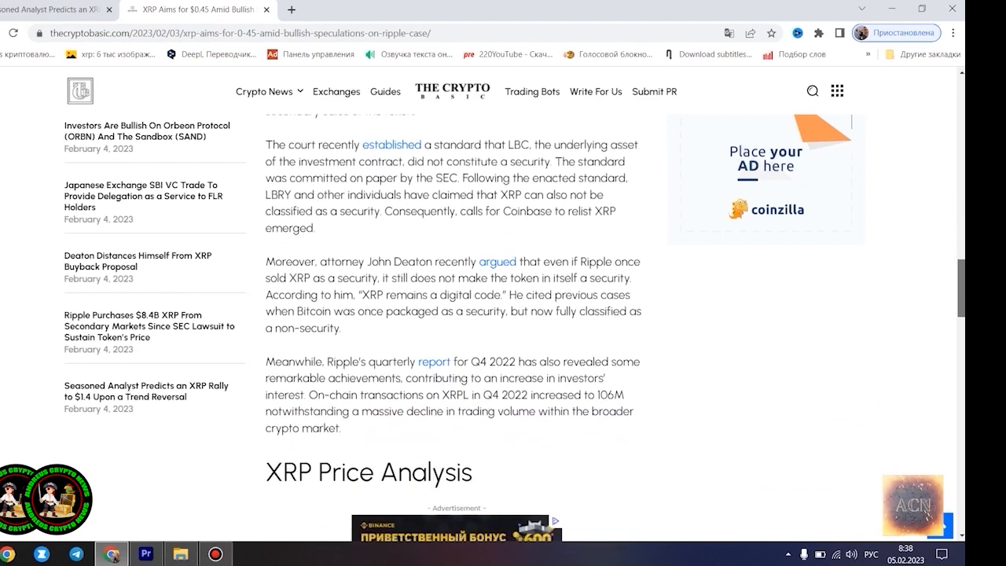
scroll(down, 3)
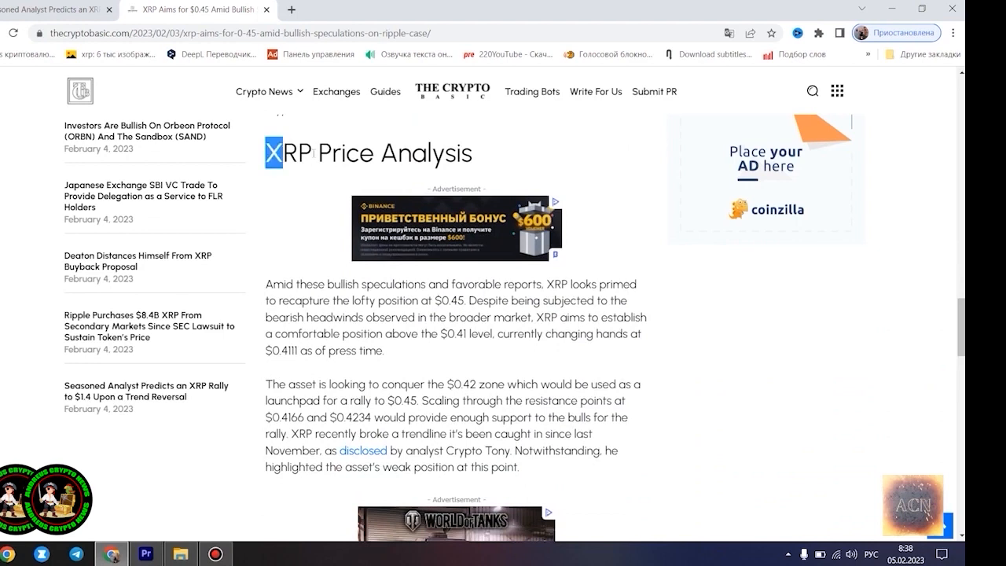
triple_click(367, 153)
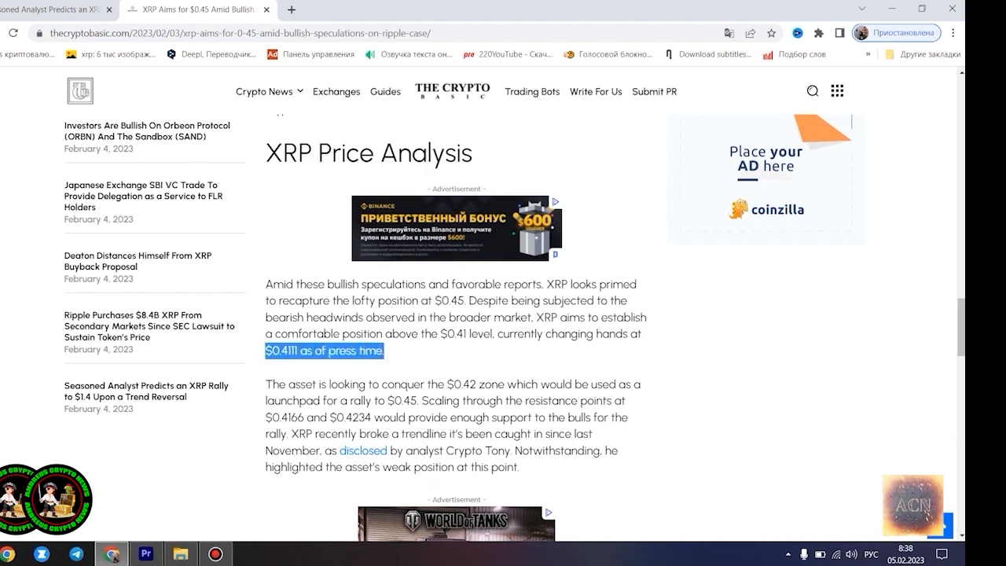
mouse_move(389, 342)
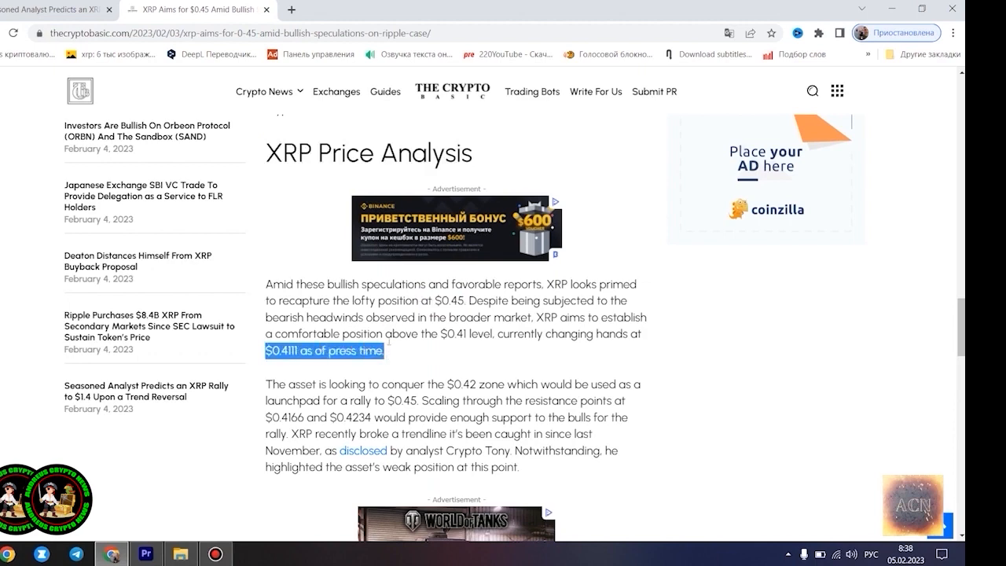
scroll(down, 3)
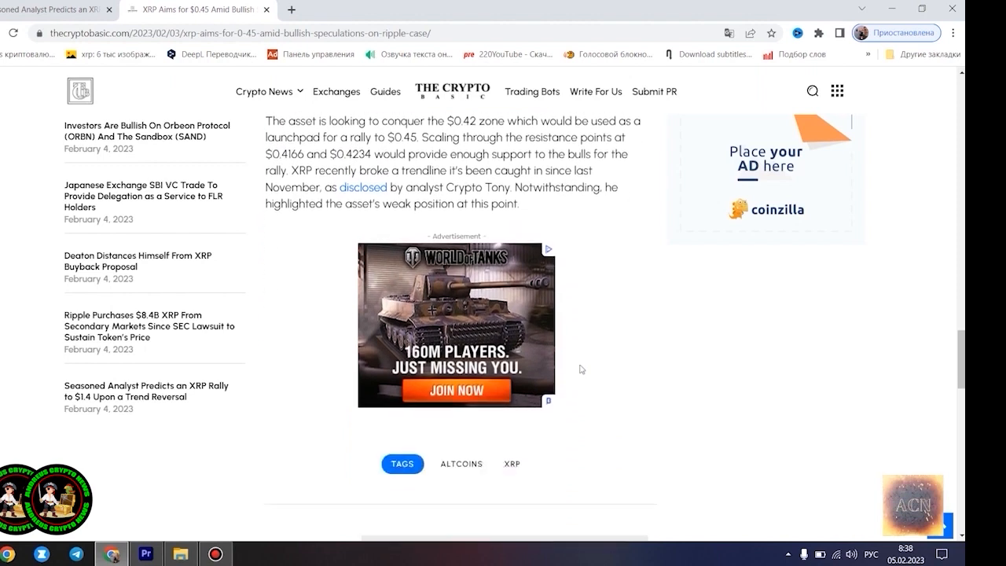
scroll(down, 3)
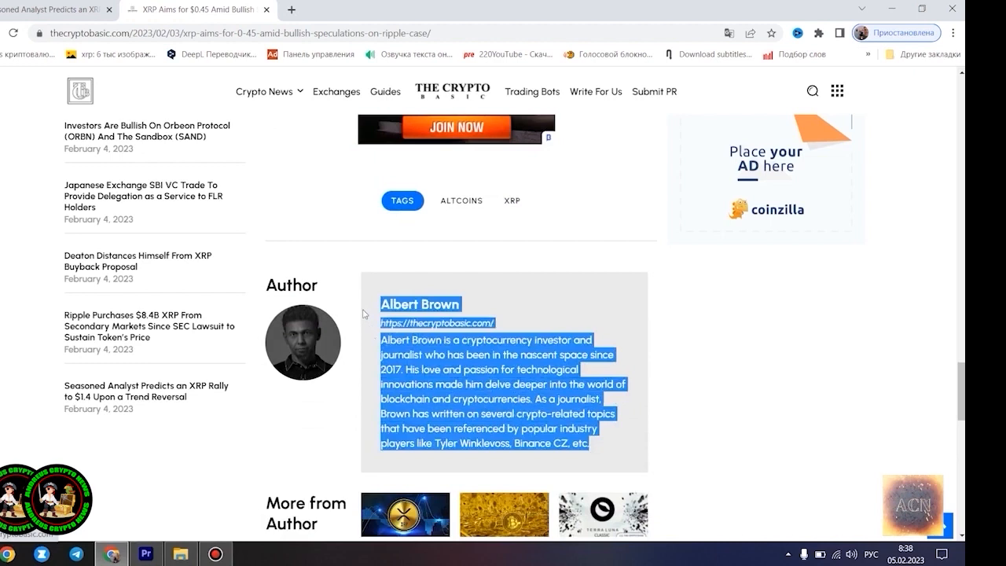
mouse_move(757, 358)
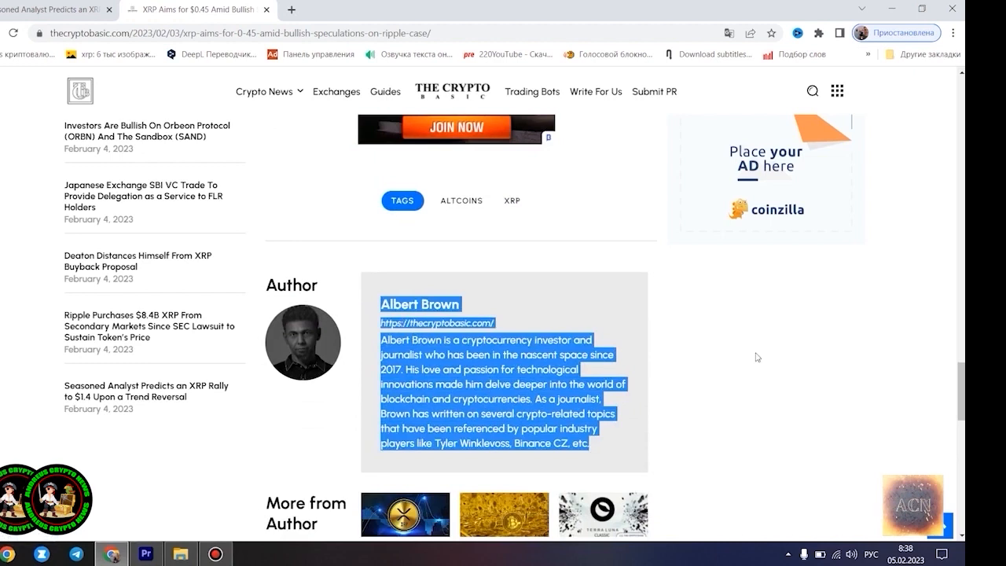
mouse_move(742, 339)
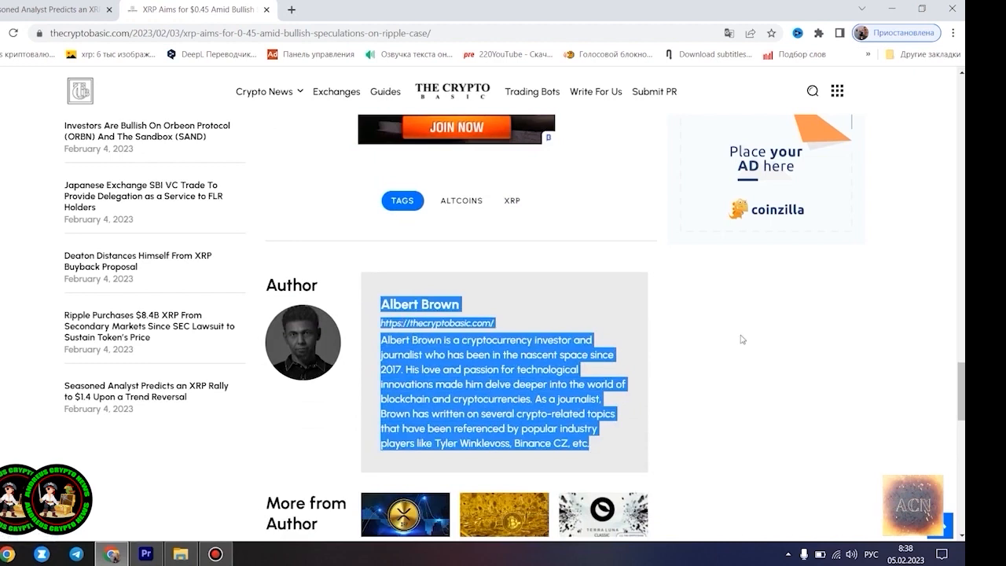